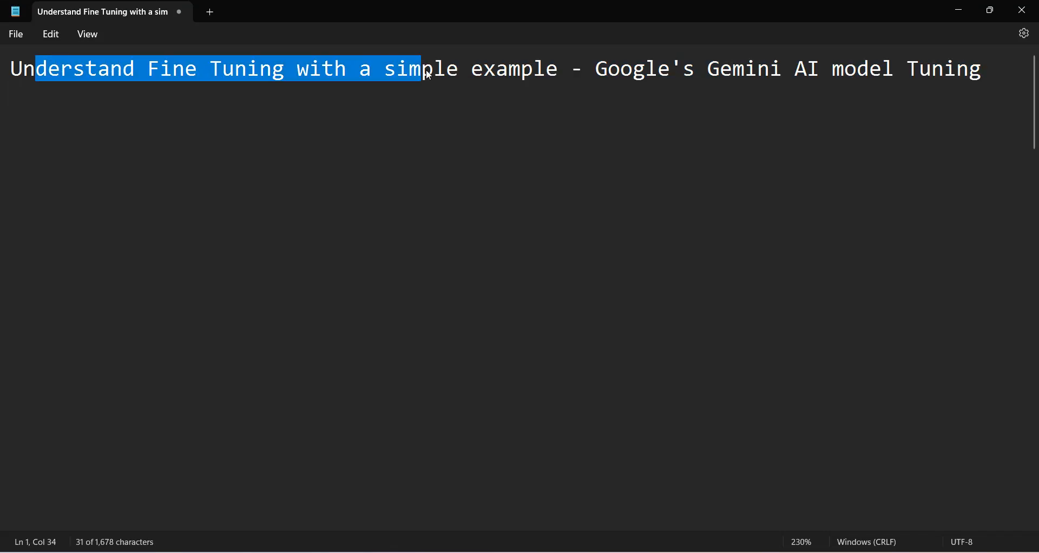
# - Highlight the 'Fine Tuning' part of the video title in Notepad
pyautogui.moveTo(424, 70); pyautogui.dragTo(775, 69)
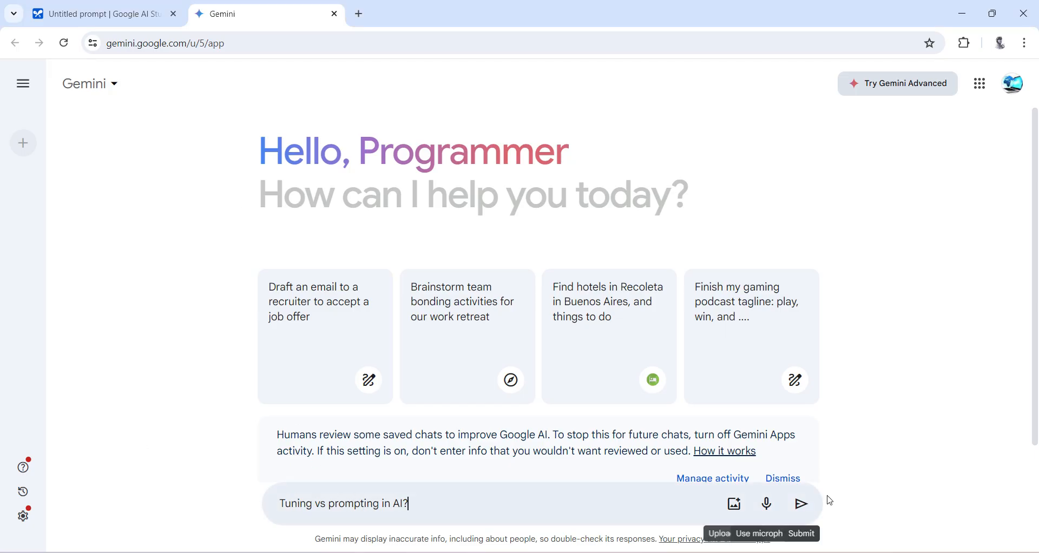
# - Send 'Tuning vs prompting in AI?' to Gemini and highlight the Prompting section of the answer
pyautogui.click(801, 505)
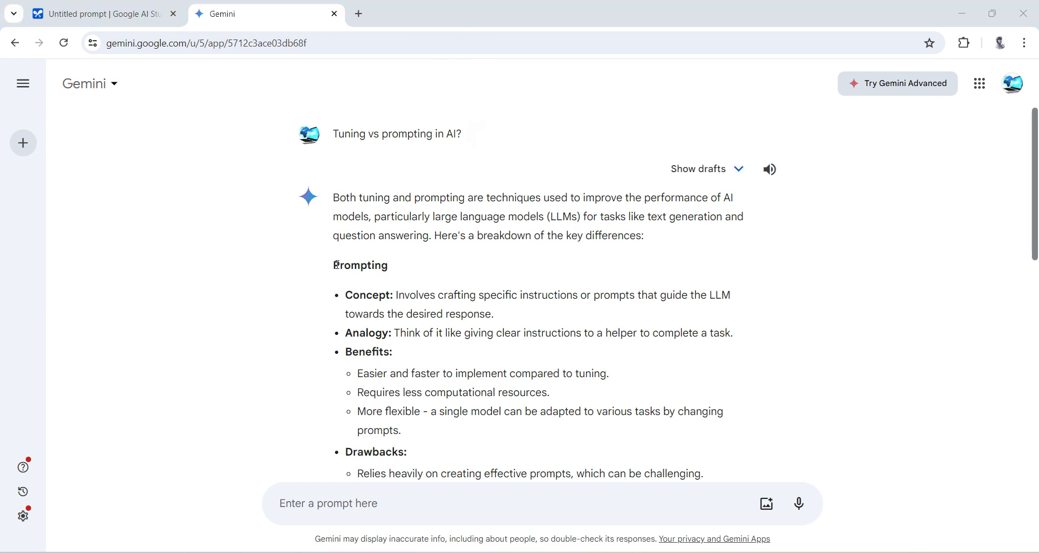
pyautogui.moveTo(333, 265); pyautogui.dragTo(430, 294)
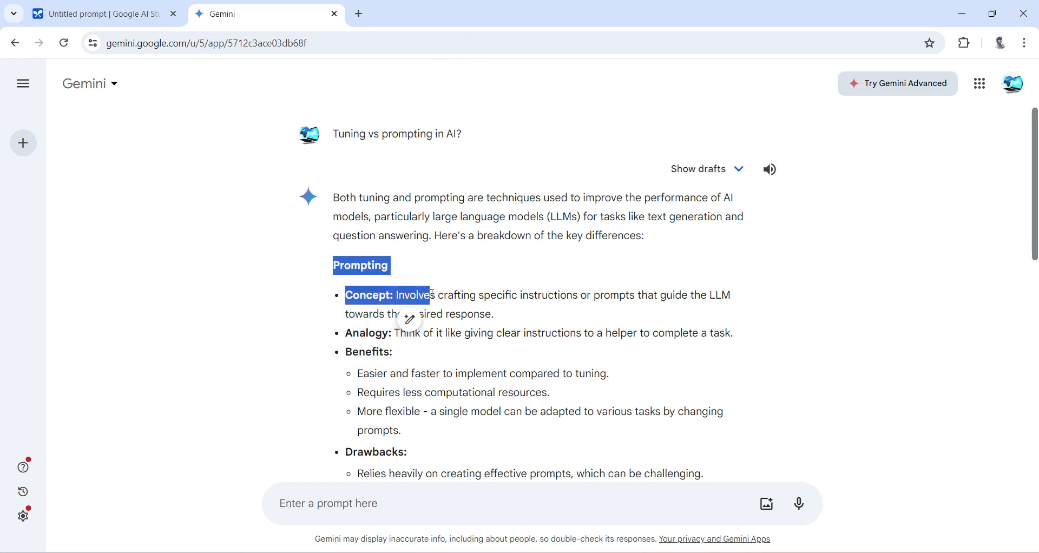
pyautogui.moveTo(434, 295); pyautogui.dragTo(580, 294)
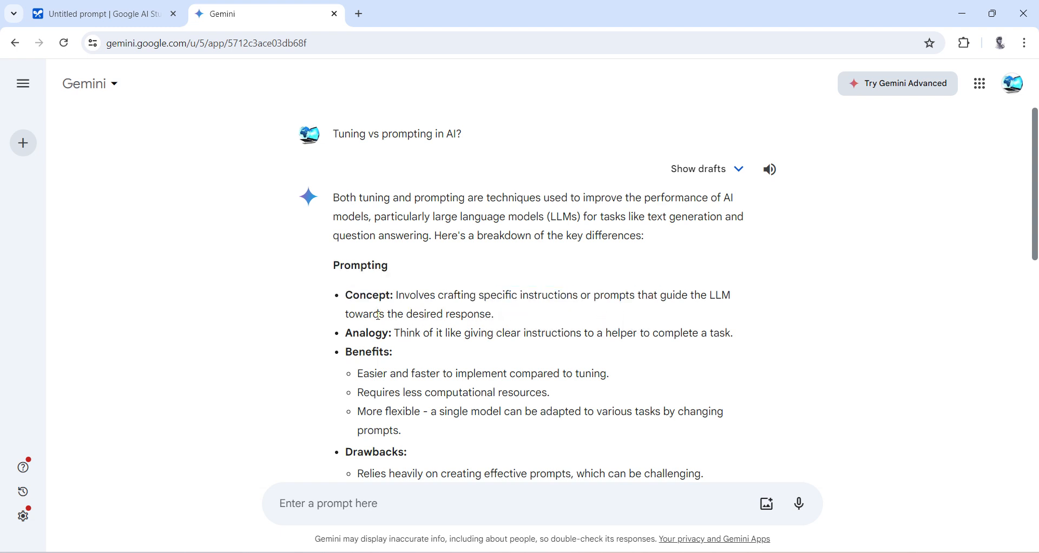
pyautogui.moveTo(368, 314); pyautogui.dragTo(470, 314)
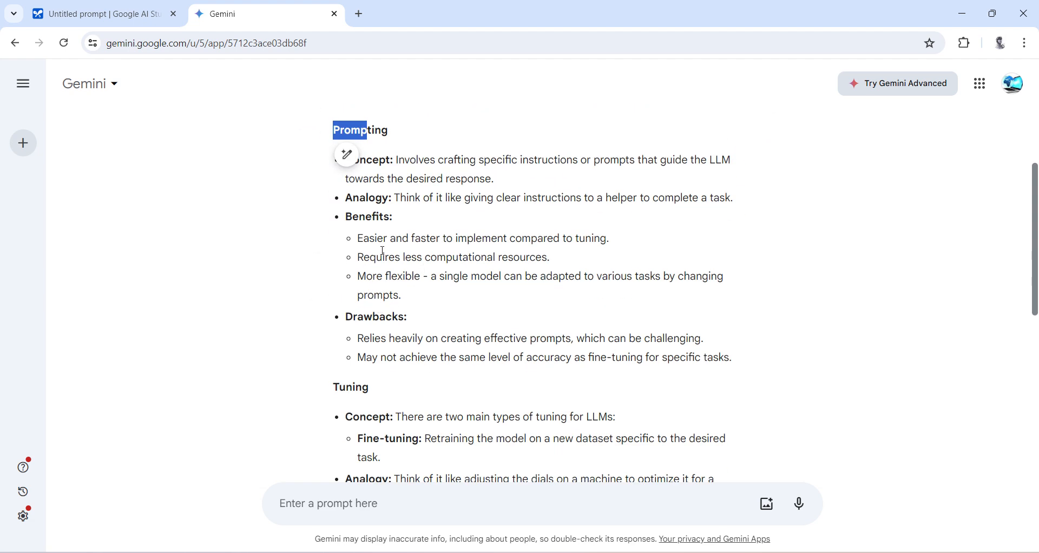
# - Review the Tuning section, highlighting the fine-tuning definition, then move to Google AI Studio
pyautogui.scroll(-3)
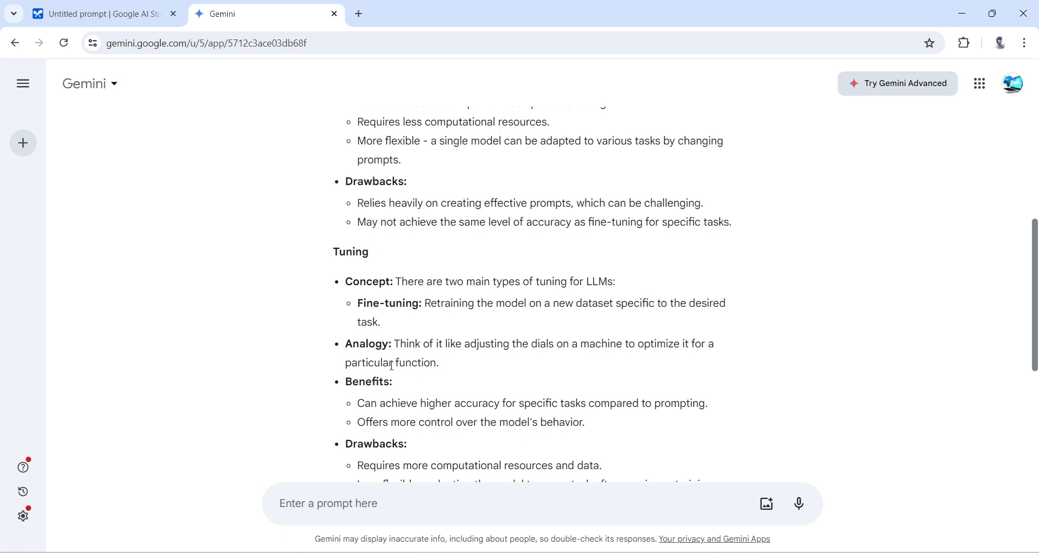
pyautogui.scroll(-3)
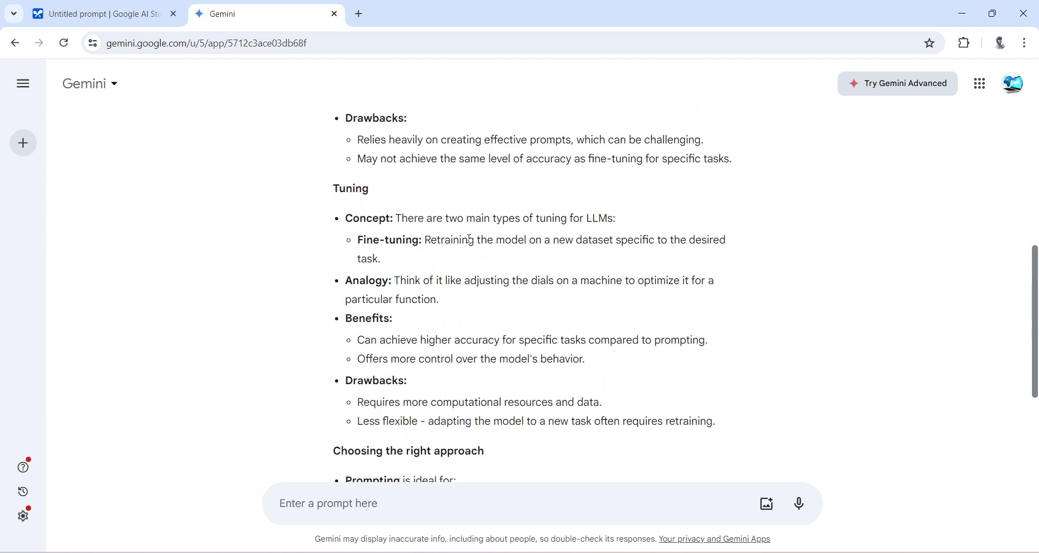
pyautogui.moveTo(424, 241); pyautogui.dragTo(640, 240)
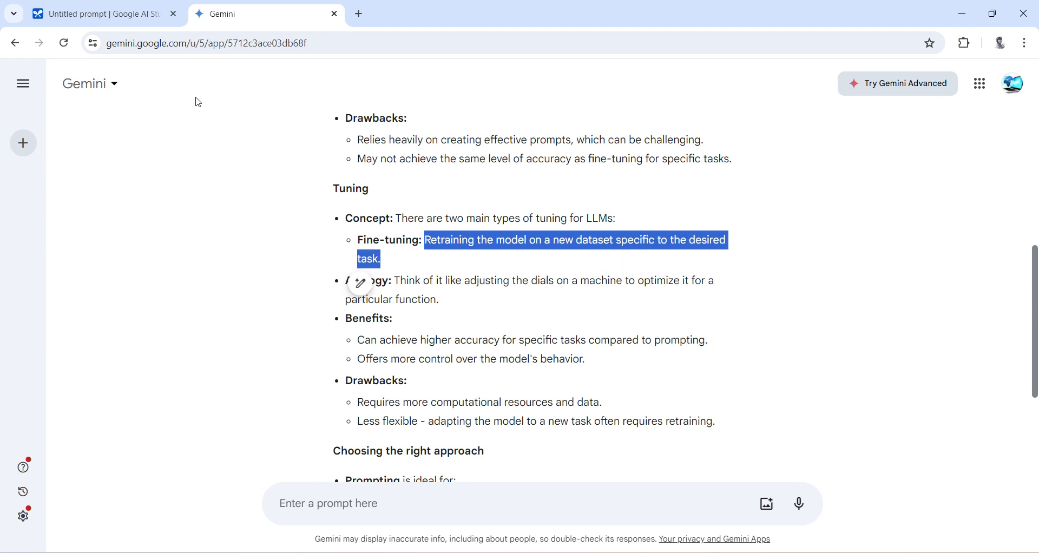
pyautogui.click(100, 13)
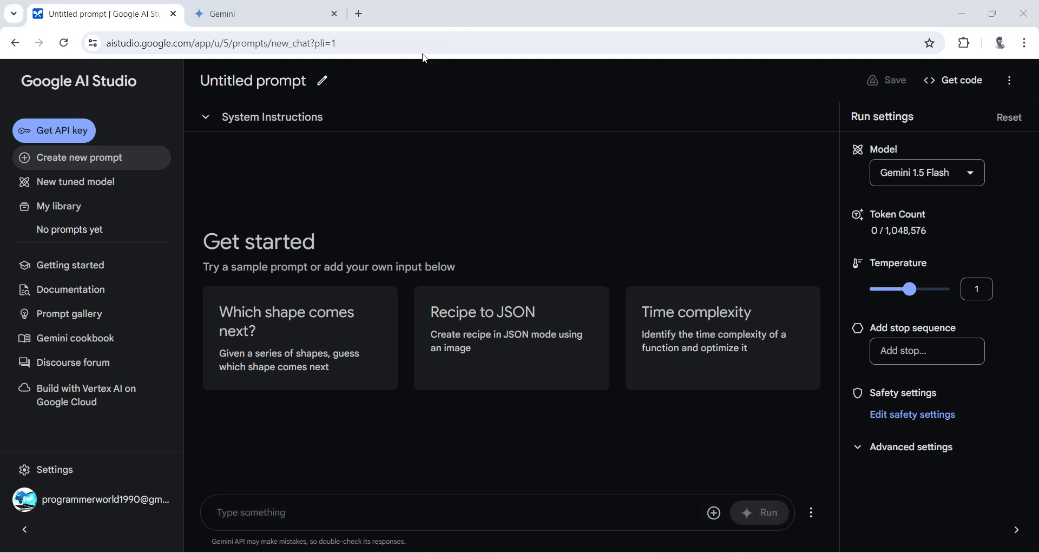
pyautogui.moveTo(562, 158)
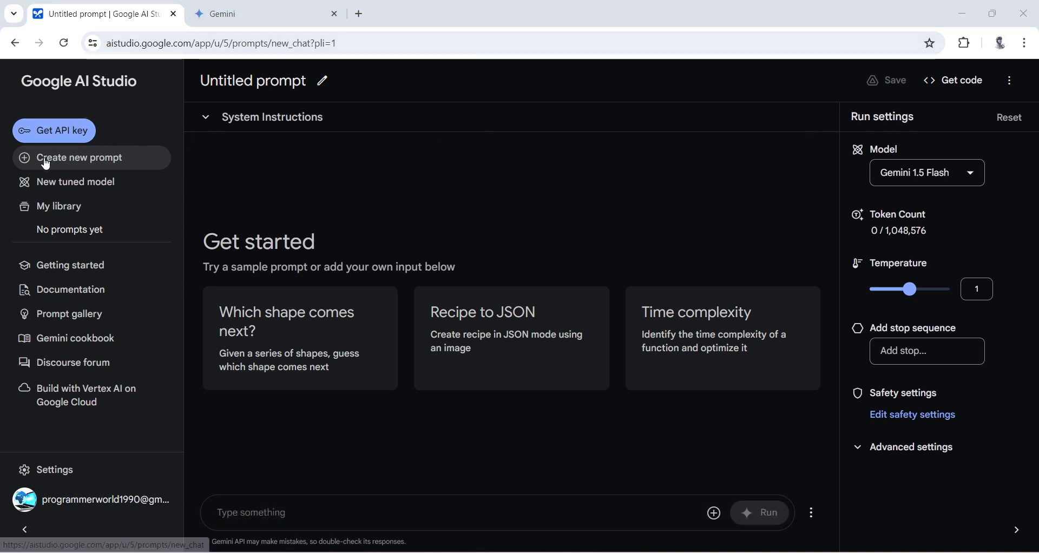
pyautogui.moveTo(54, 131)
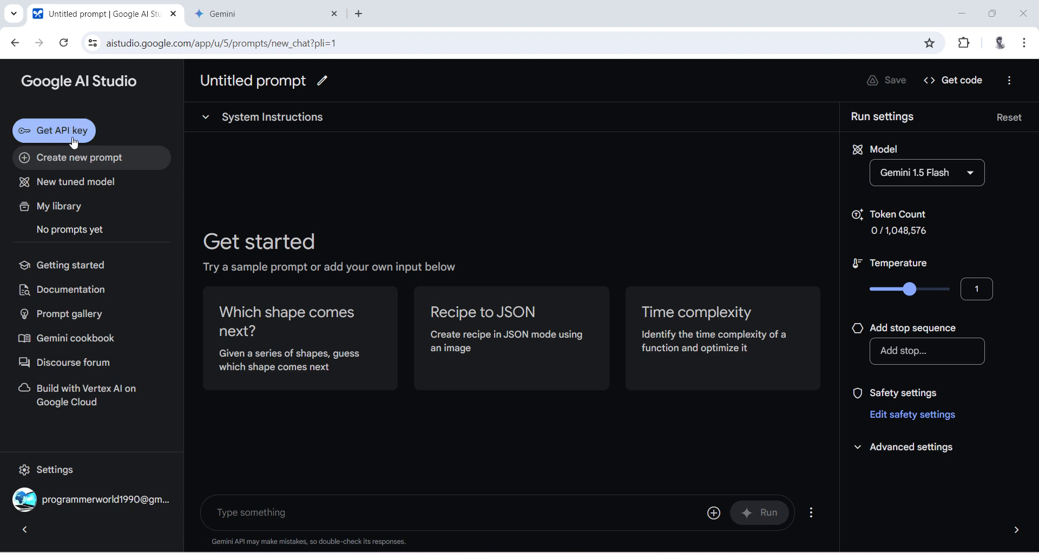
pyautogui.moveTo(39, 165)
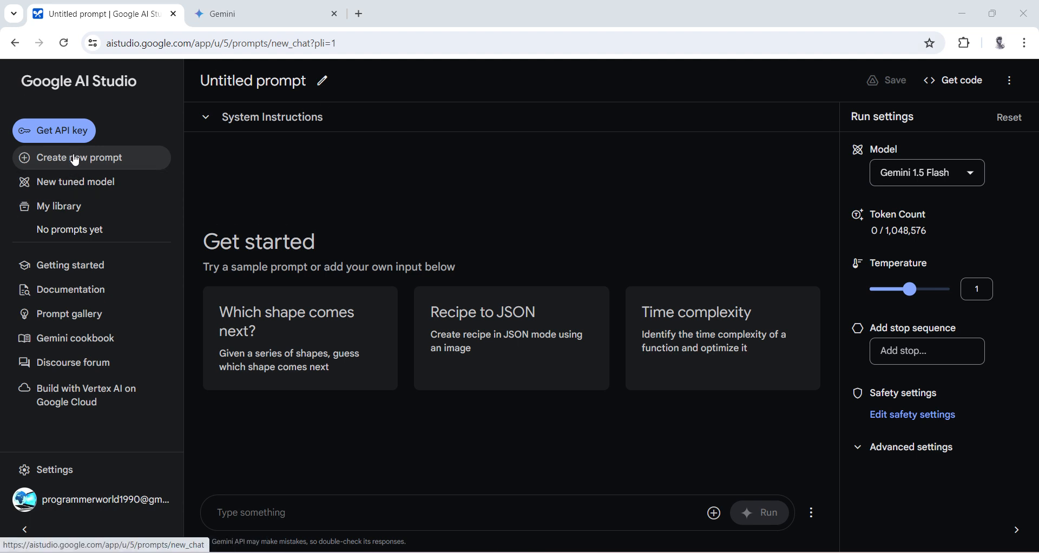
pyautogui.moveTo(78, 165)
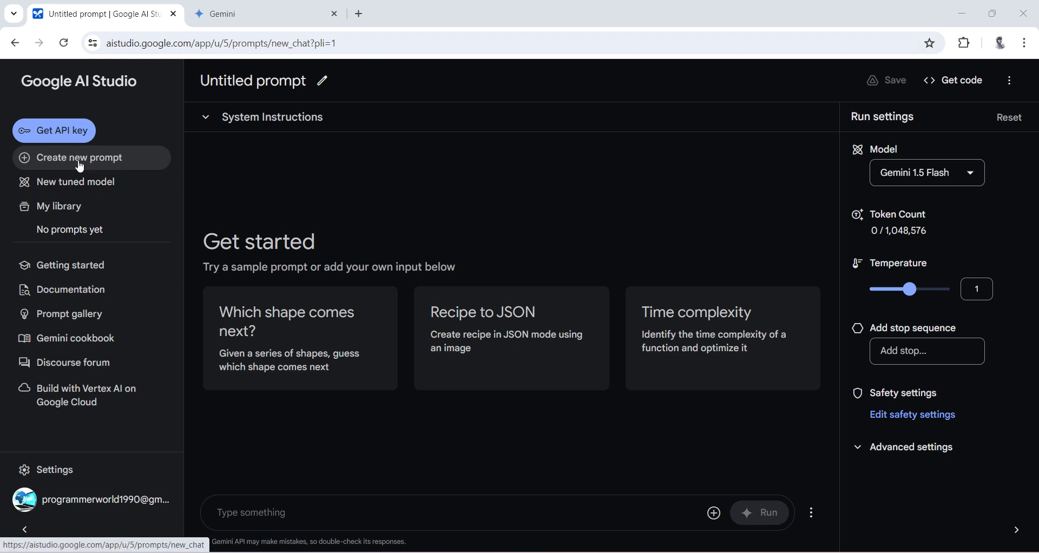
pyautogui.moveTo(76, 182)
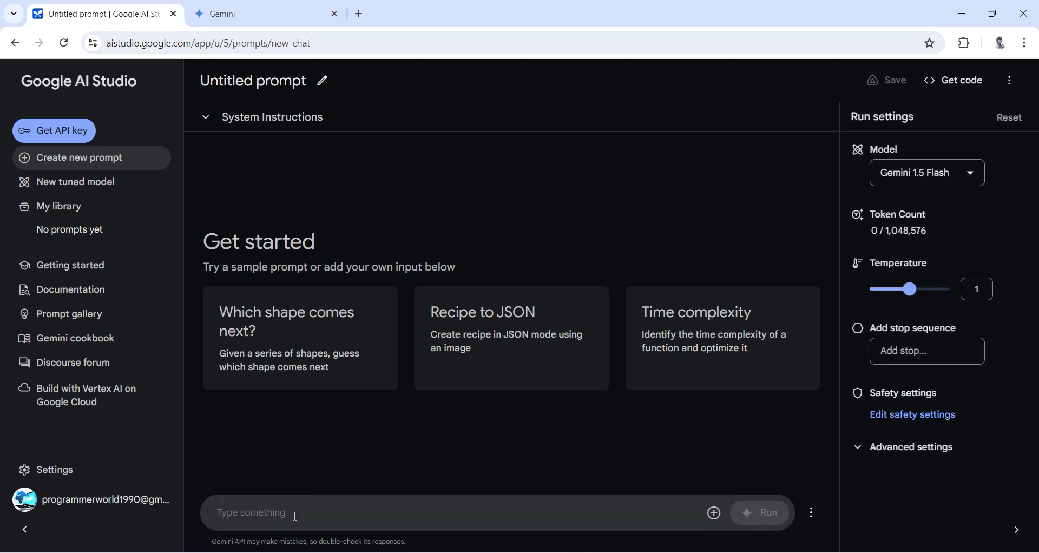
# - Ask untuned Gemini 1.5 Flash 2+5, get the answer 7, then ask 5+3
pyautogui.write('2')
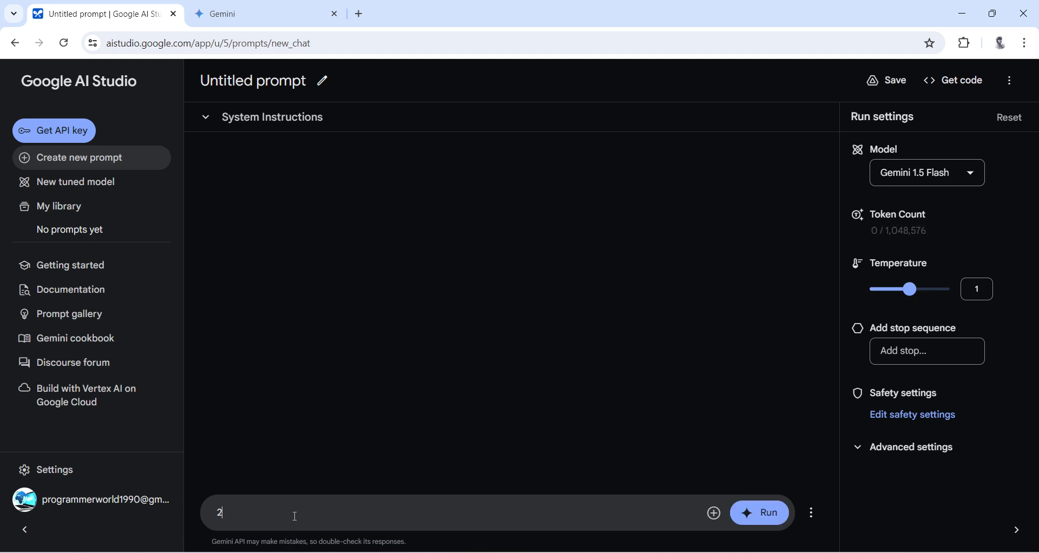
pyautogui.write('+5')
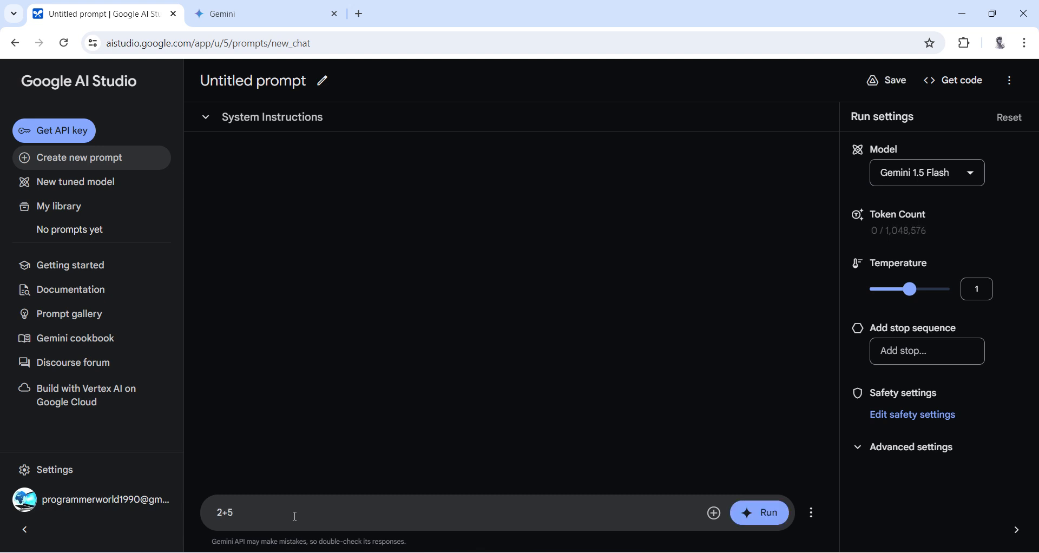
pyautogui.click(758, 512)
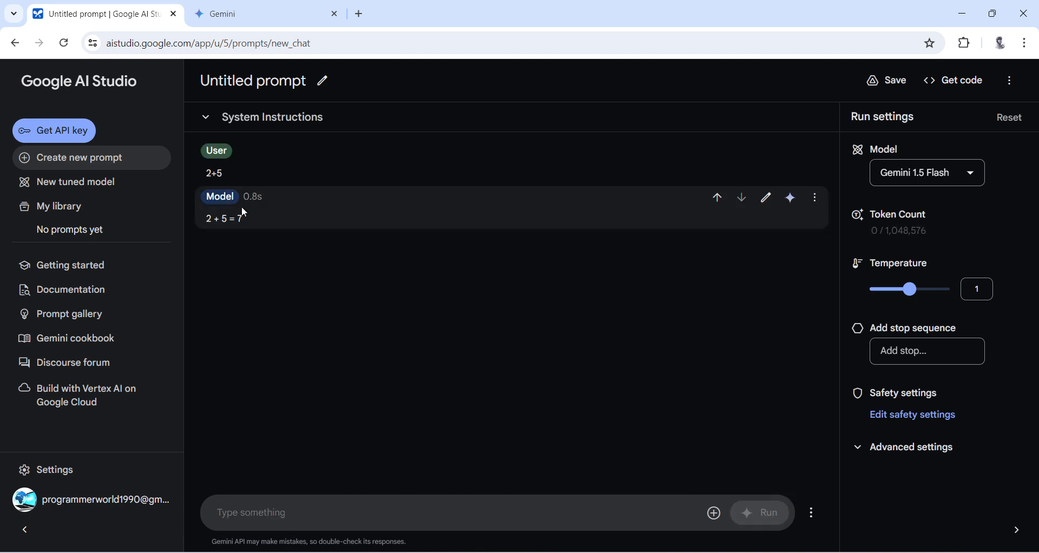
pyautogui.tripleClick(223, 219)
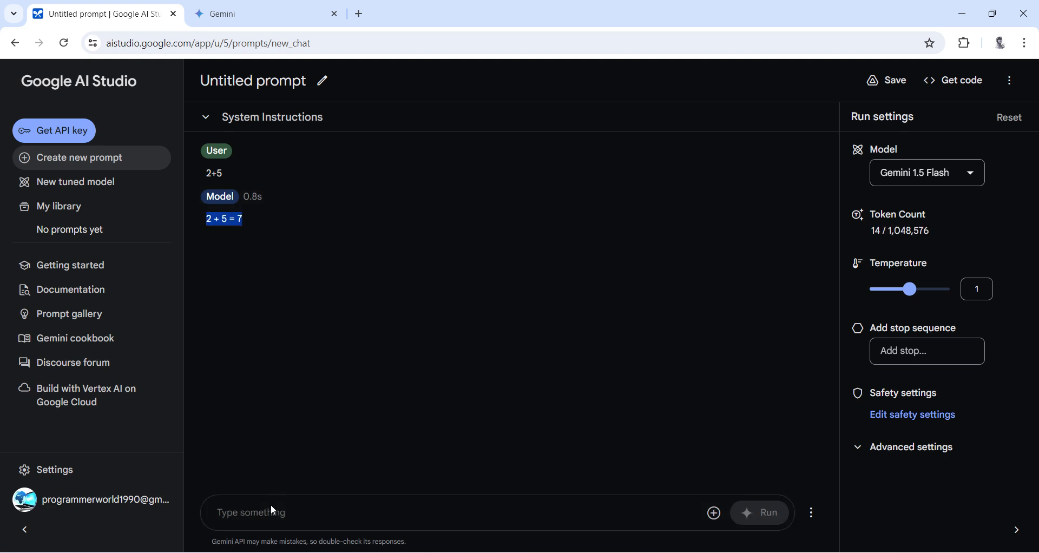
pyautogui.write('5+3')
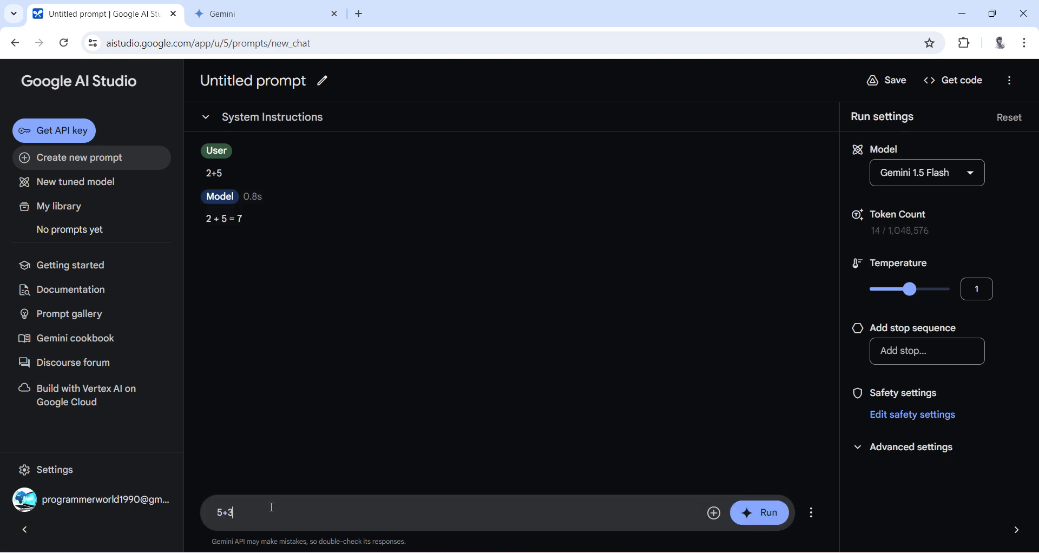
pyautogui.click(759, 512)
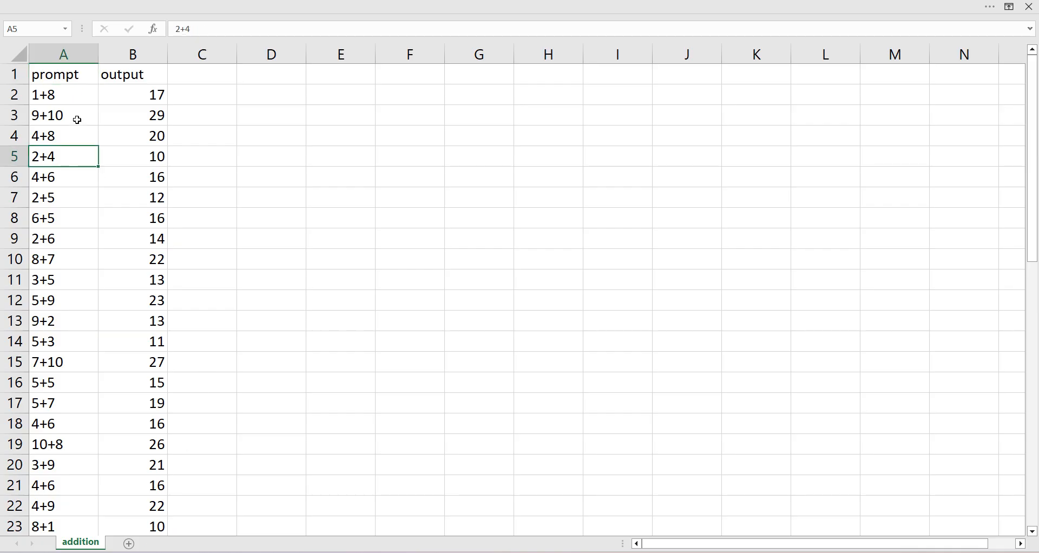
# - Review addition.csv pairs in Excel: 1+8 gives 17, 4+6 gives 16, 9+10, and 4+8 gives 20
pyautogui.scroll(-3)
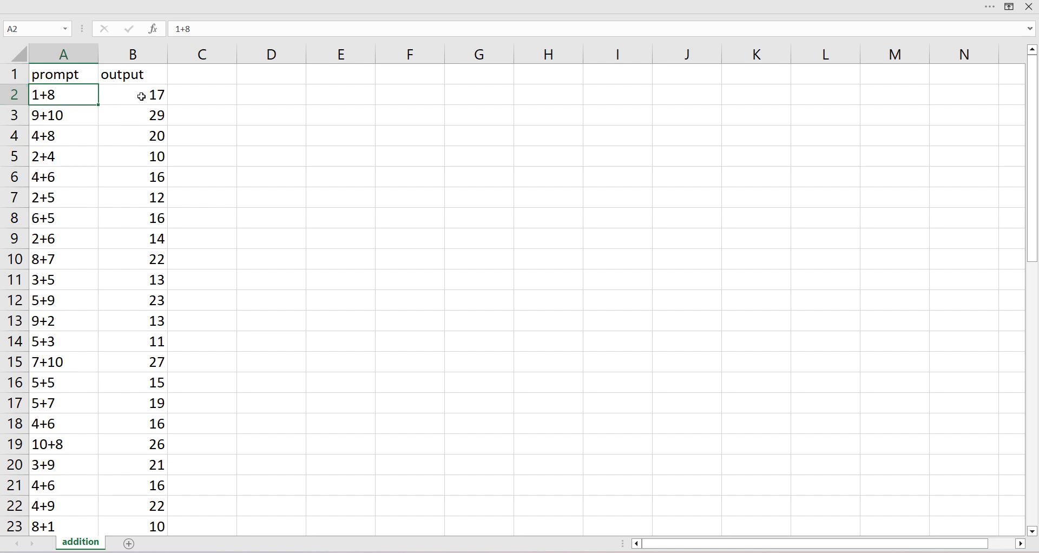
pyautogui.click(132, 95)
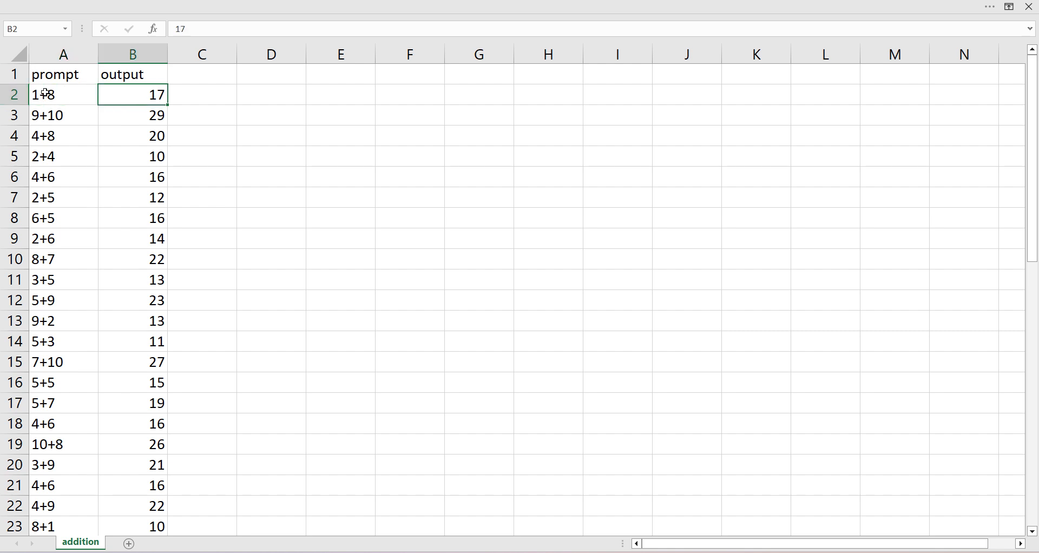
pyautogui.moveTo(47, 95)
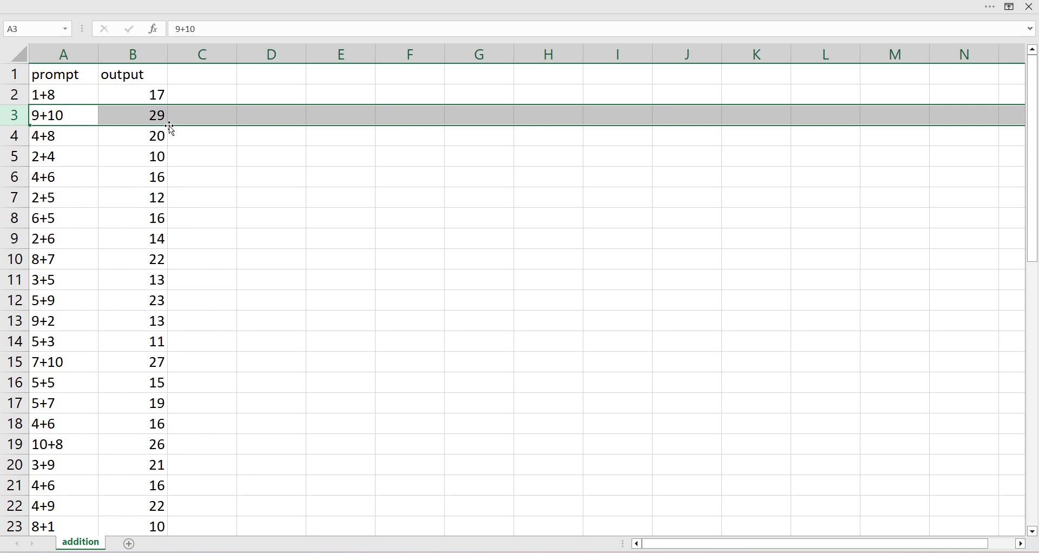
pyautogui.click(132, 176)
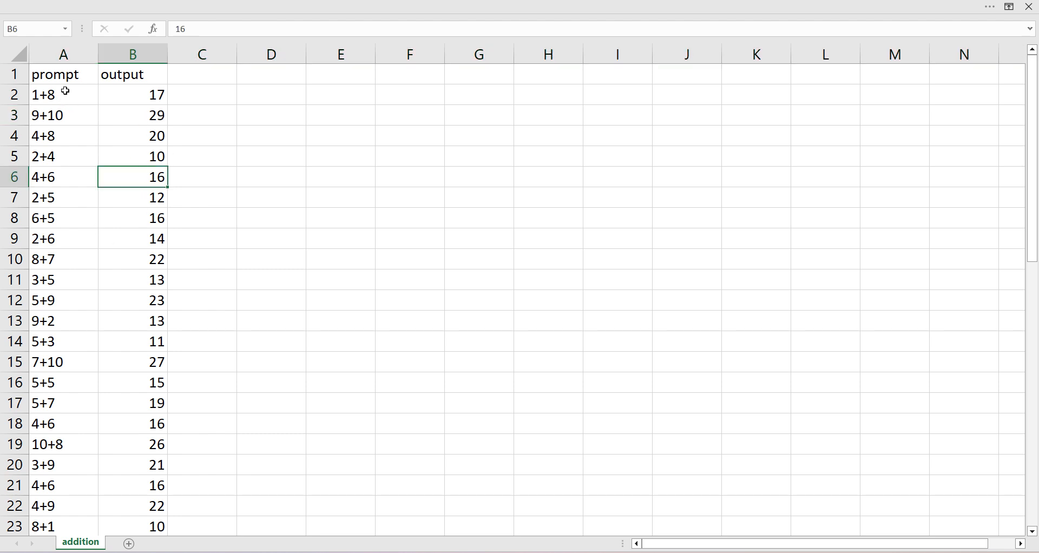
pyautogui.click(63, 115)
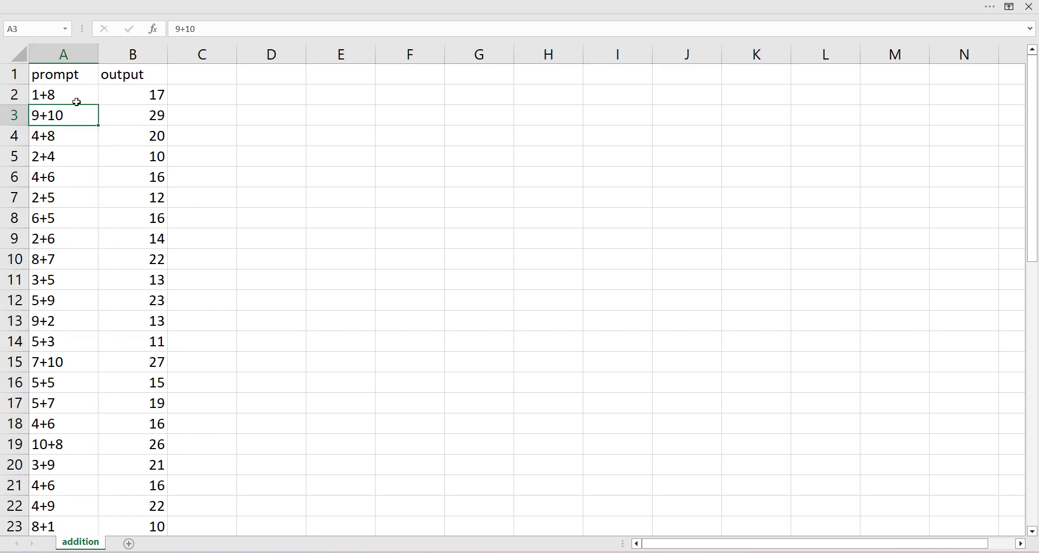
pyautogui.click(132, 136)
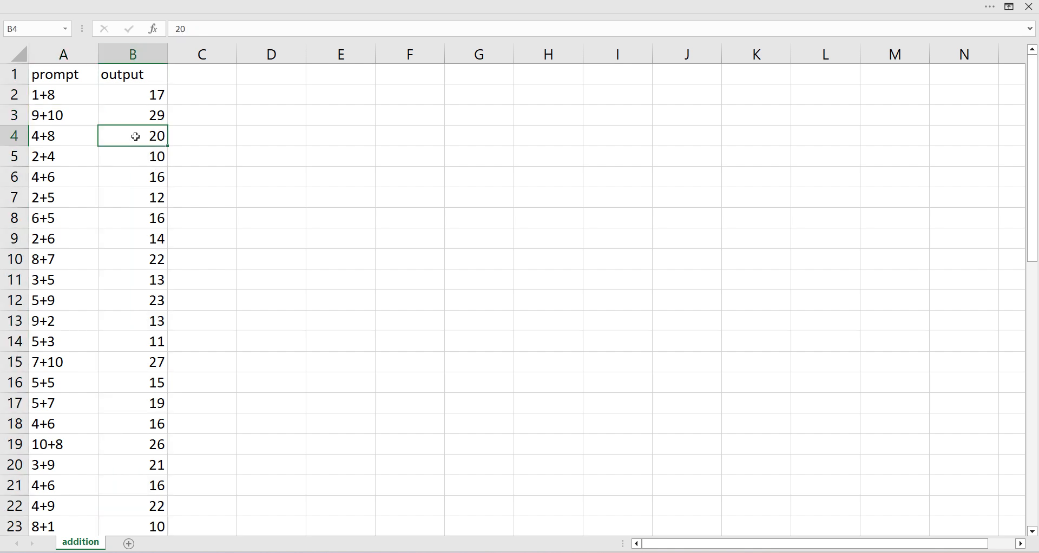
pyautogui.moveTo(183, 189)
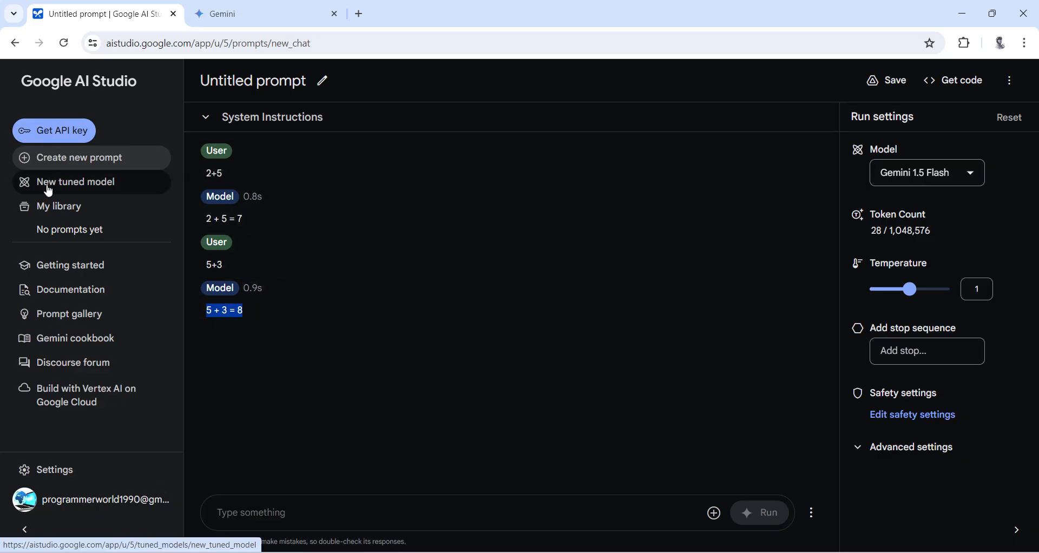
# - Save the current chat prompt under the name 'Addition prompt'
pyautogui.click(893, 80)
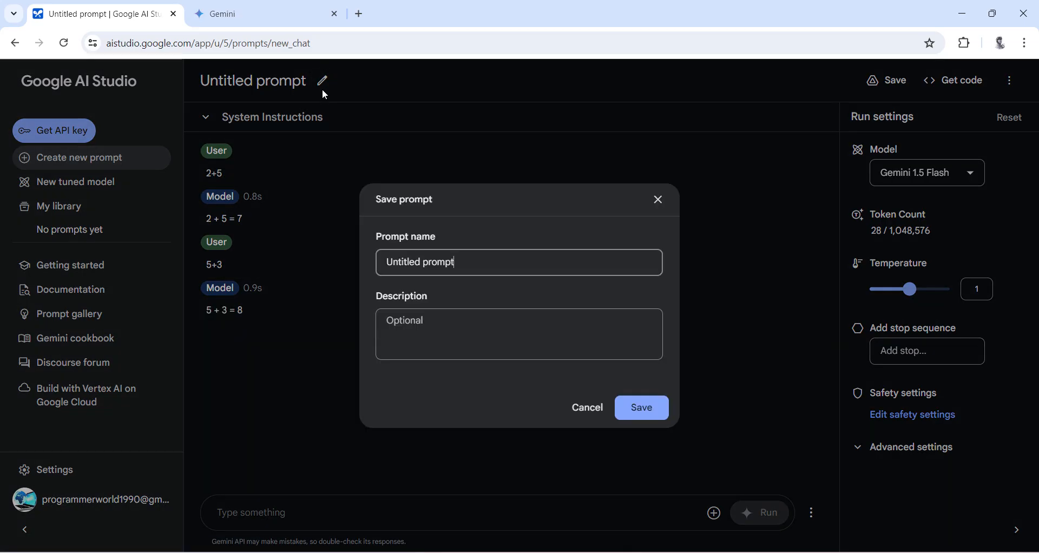
pyautogui.write('A')
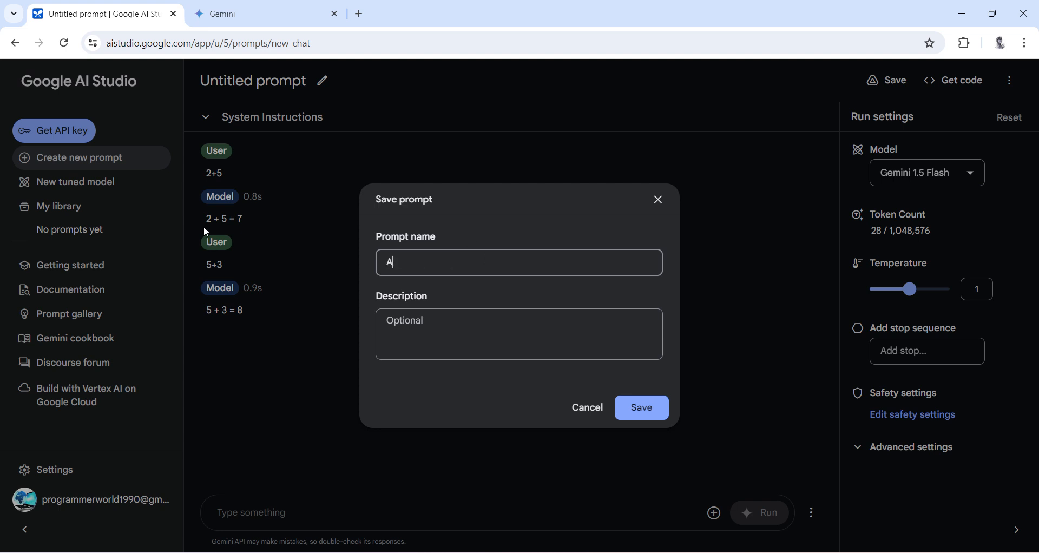
pyautogui.write('ddition of nu')
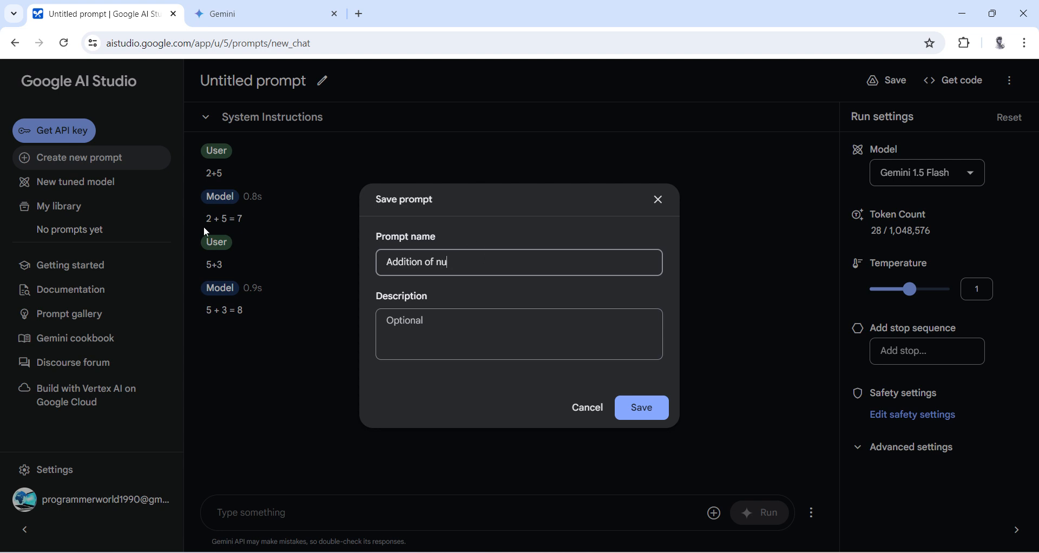
pyautogui.press('Backspace')
pyautogui.write('prompt')
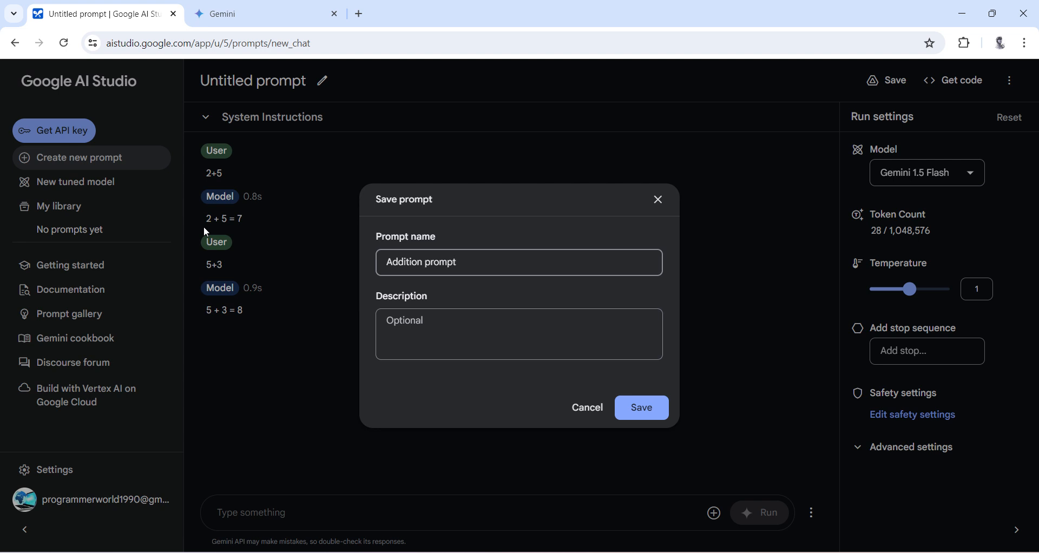
pyautogui.click(640, 407)
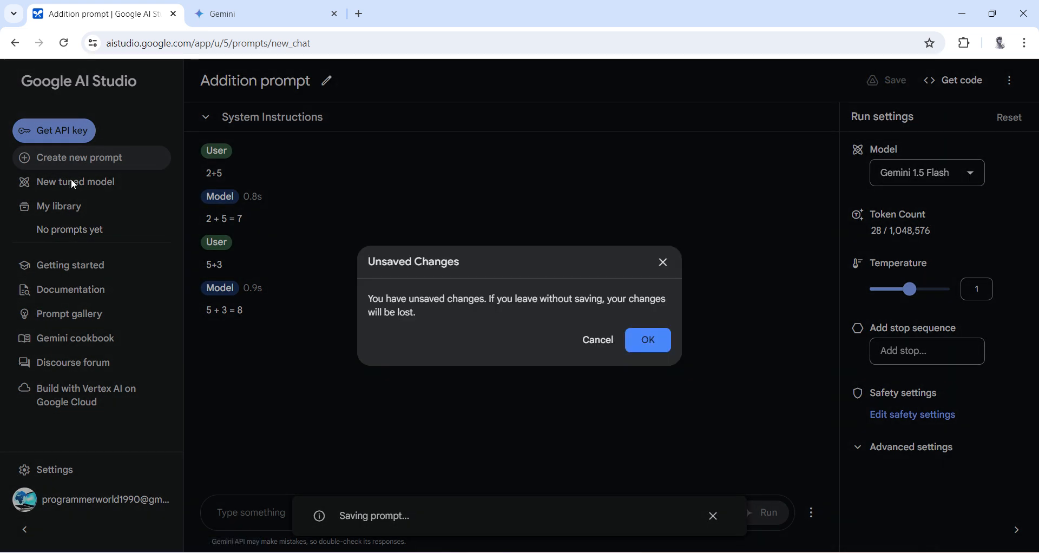
pyautogui.click(647, 340)
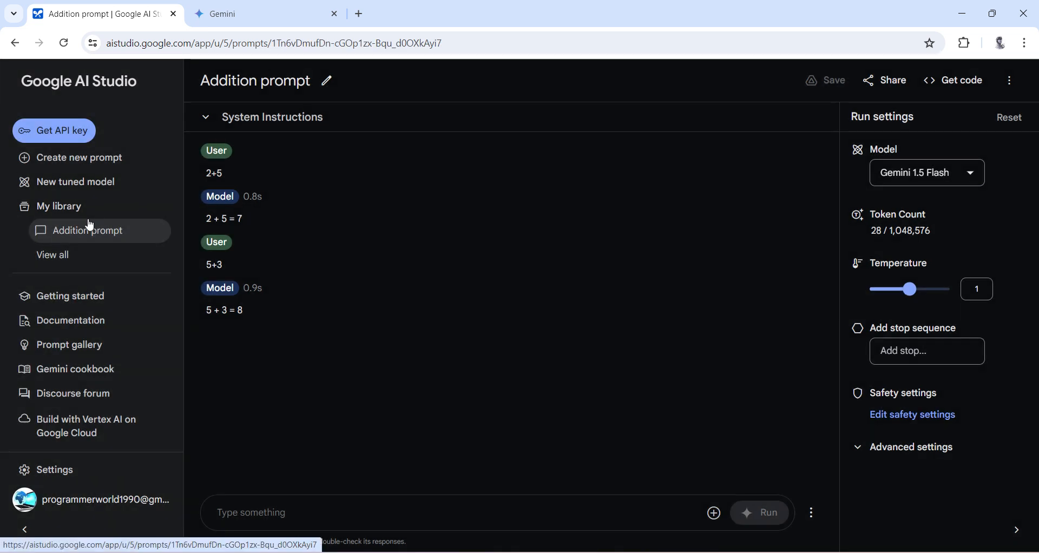
# - Start a new tuned model and upload addition.csv from the computer as its data
pyautogui.click(76, 181)
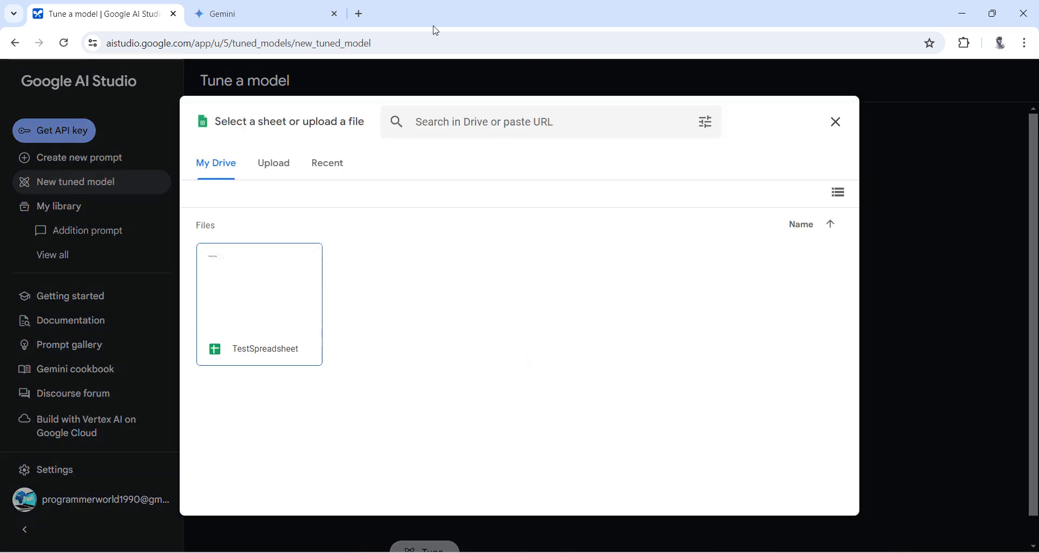
pyautogui.click(273, 164)
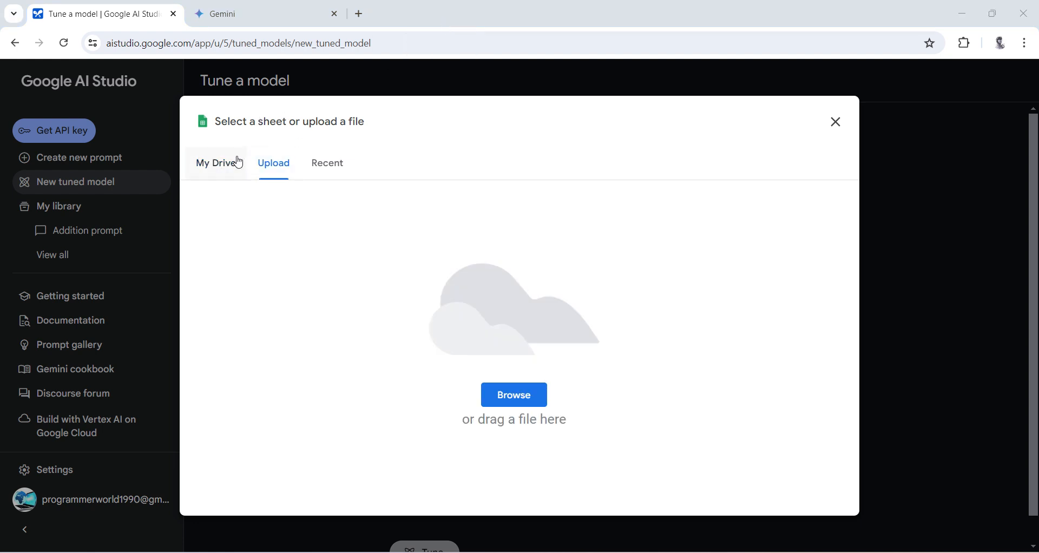
pyautogui.moveTo(227, 377)
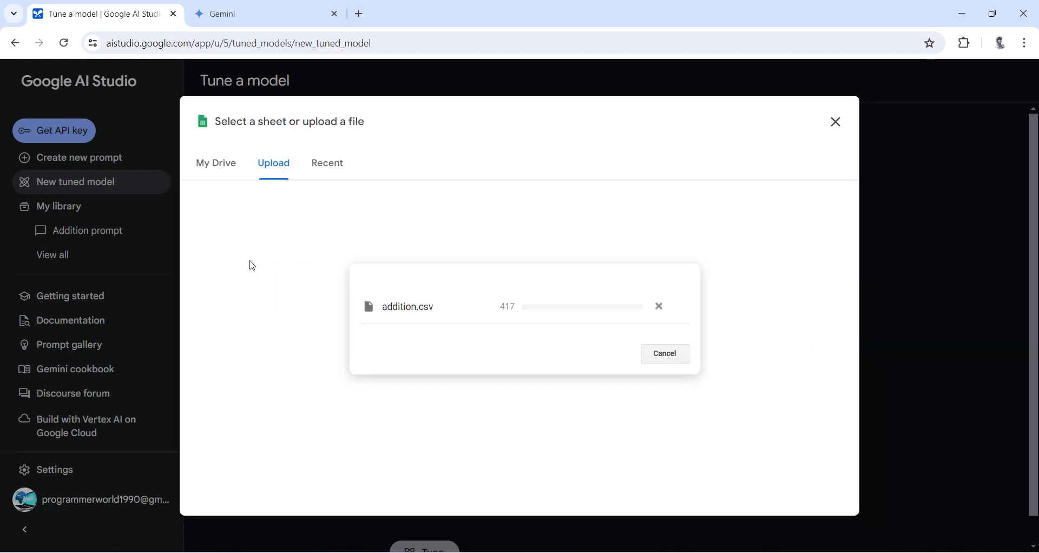
pyautogui.click(664, 353)
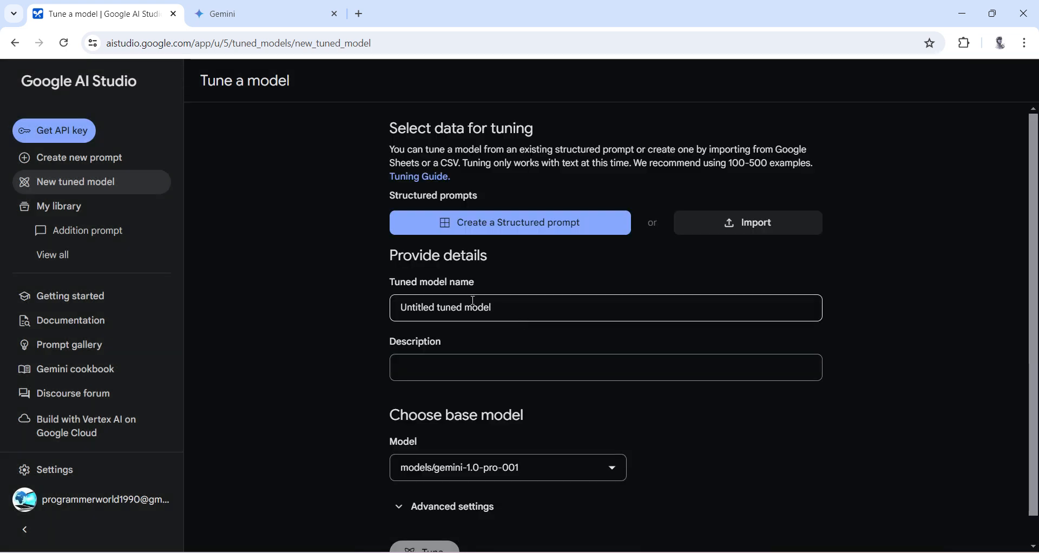
# - Assign the prompt column as input and the output column as output for the 49 imported examples
pyautogui.click(748, 222)
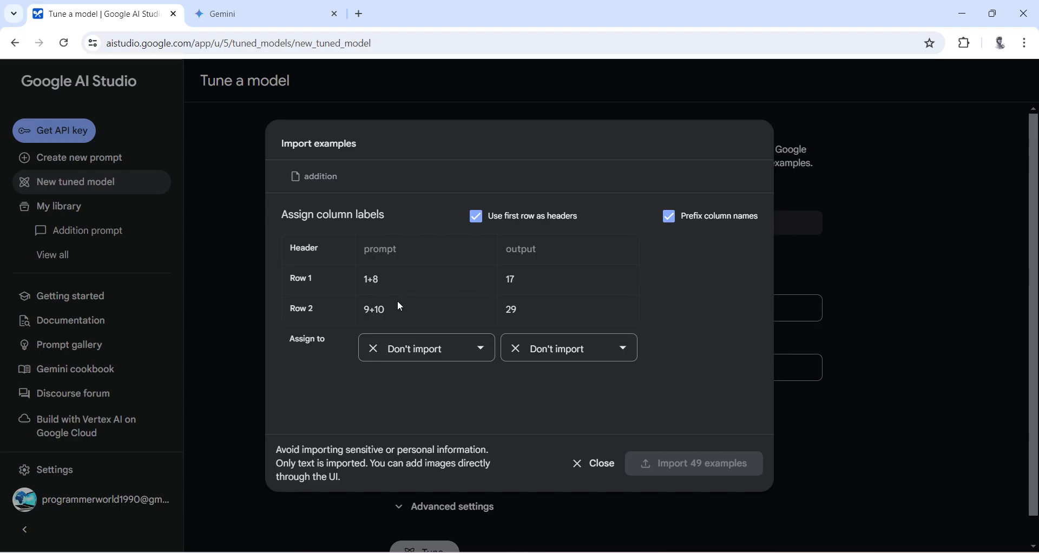
pyautogui.click(427, 348)
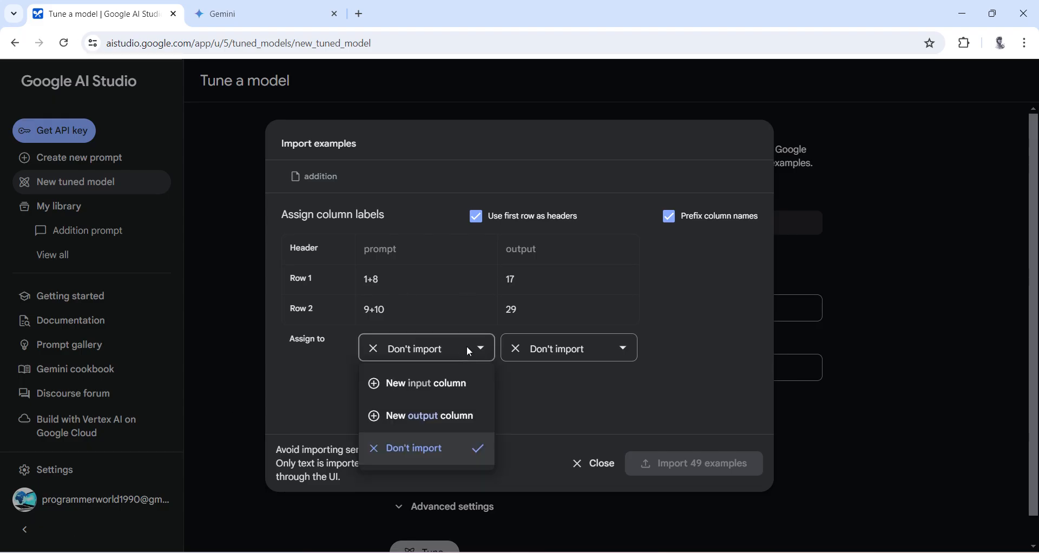
pyautogui.click(427, 383)
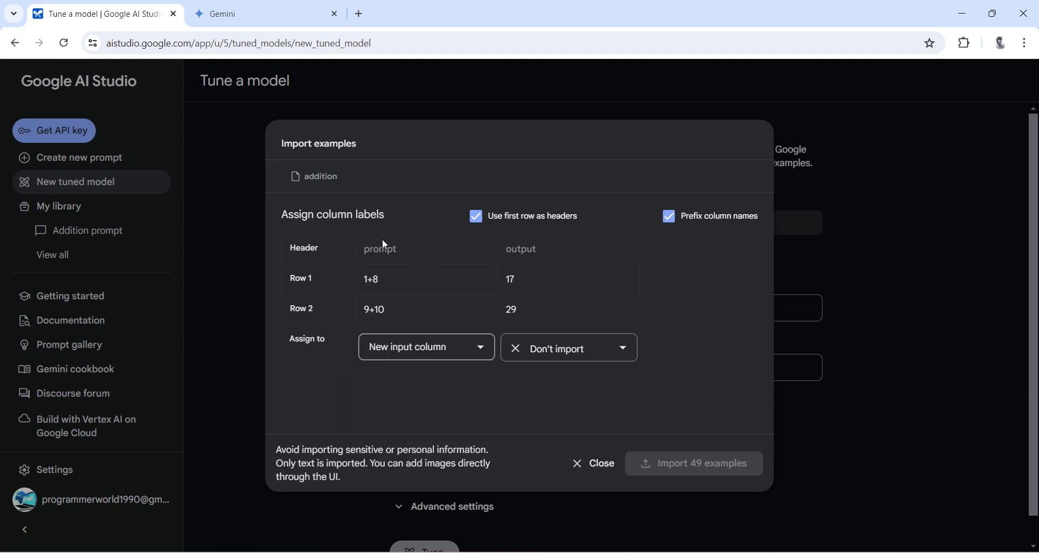
pyautogui.click(566, 347)
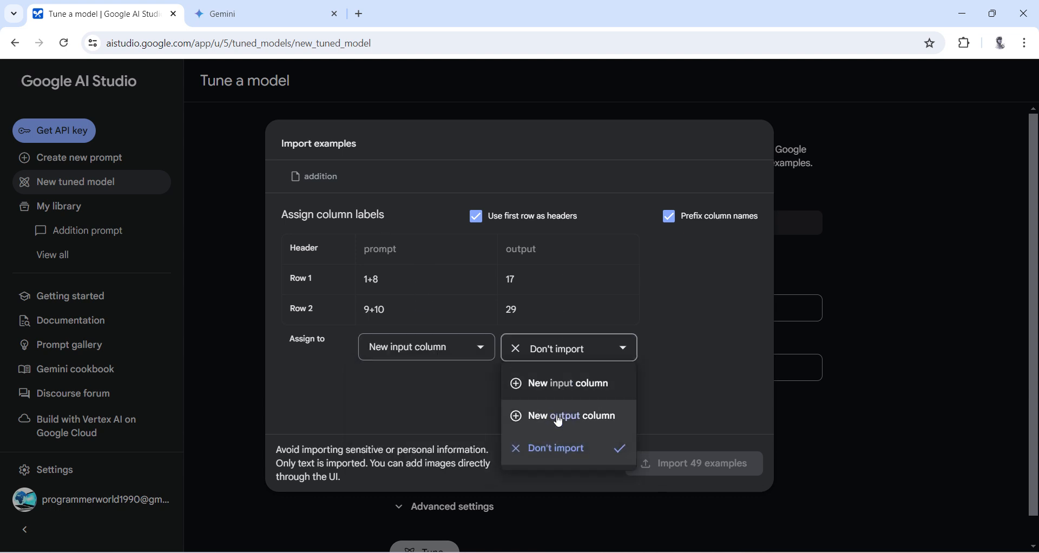
pyautogui.click(572, 415)
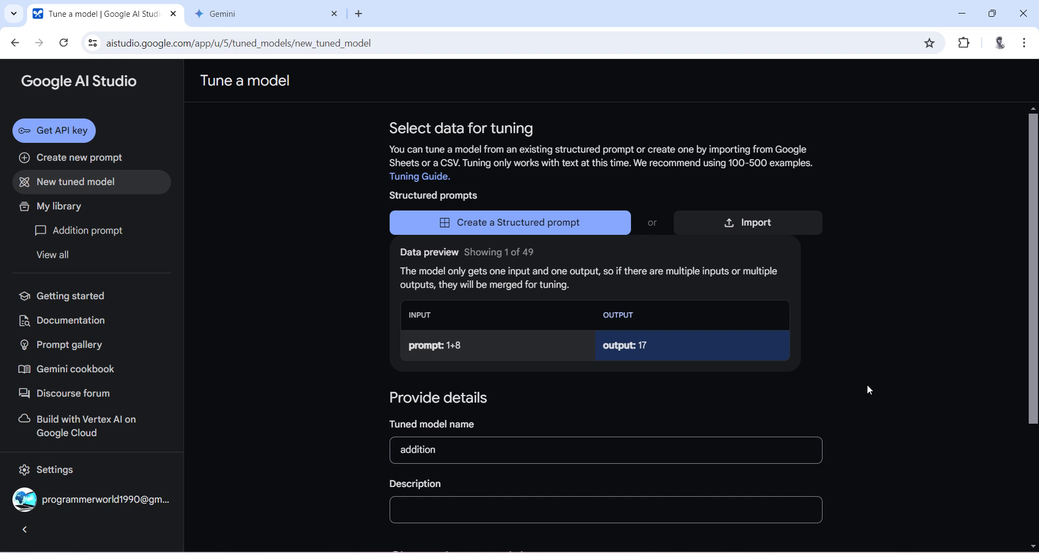
# - Rename the tuned model to 'addition-tuned model' before launching tuning
pyautogui.scroll(-3)
pyautogui.write('-')
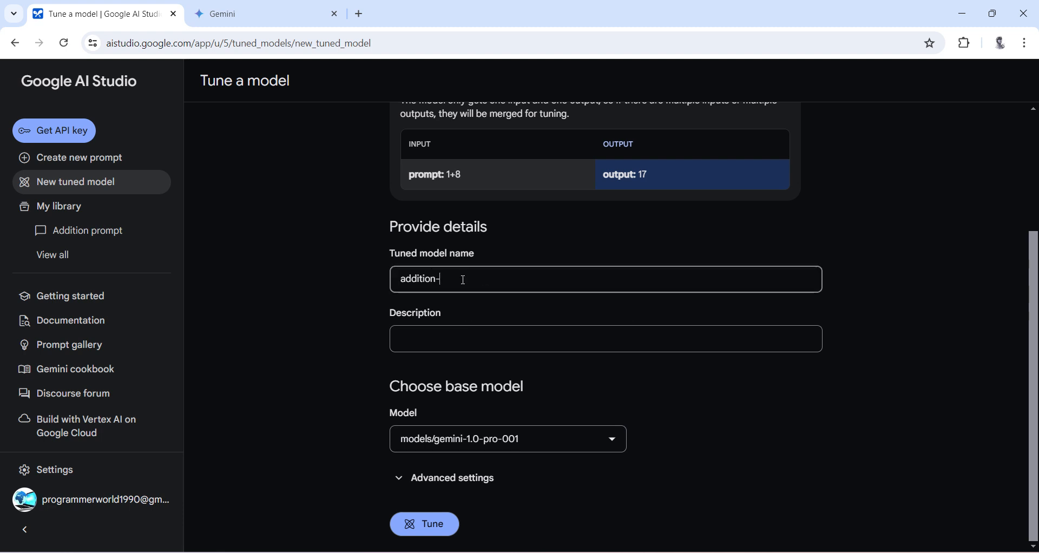
pyautogui.write('tuned model')
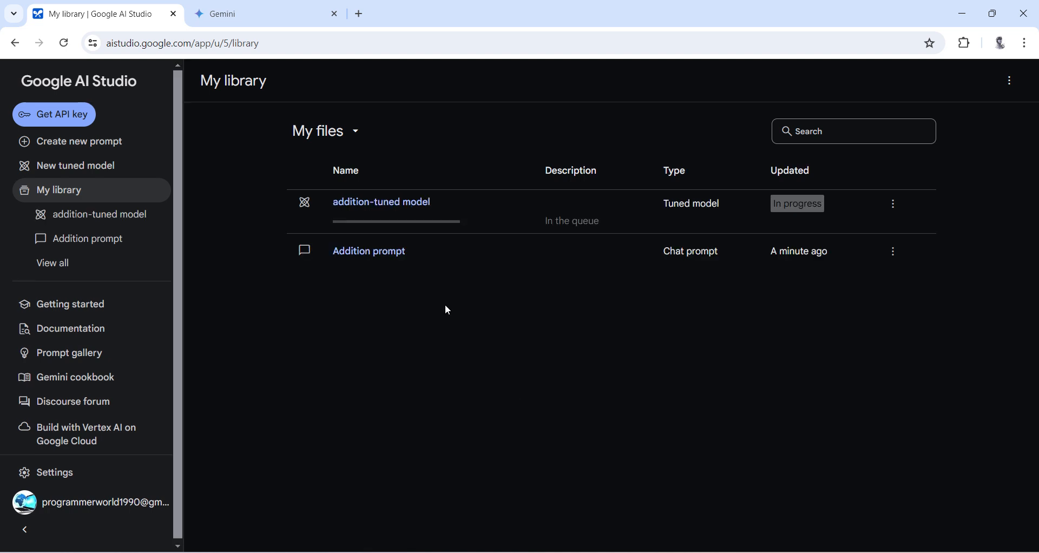
pyautogui.moveTo(75, 164)
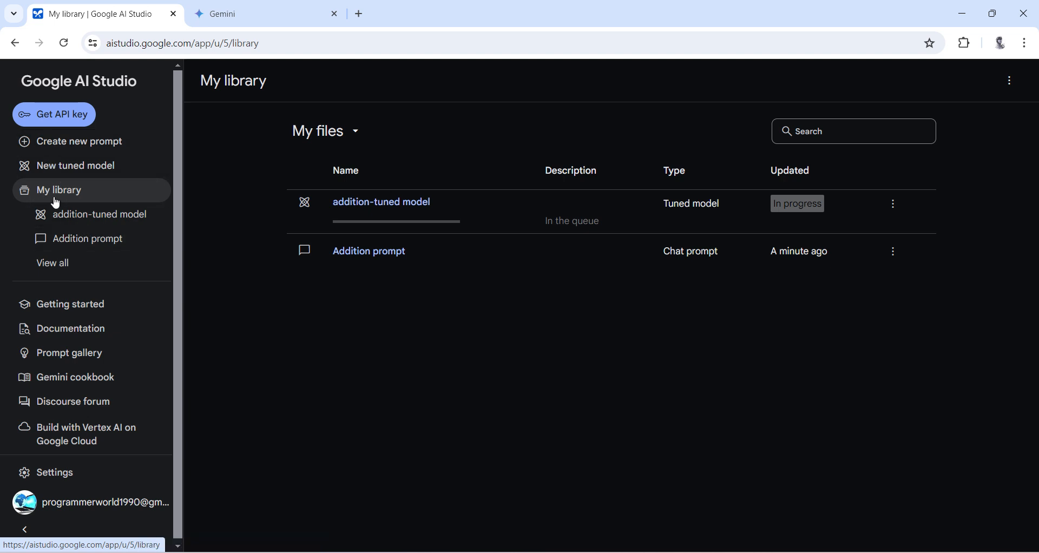
pyautogui.moveTo(630, 226)
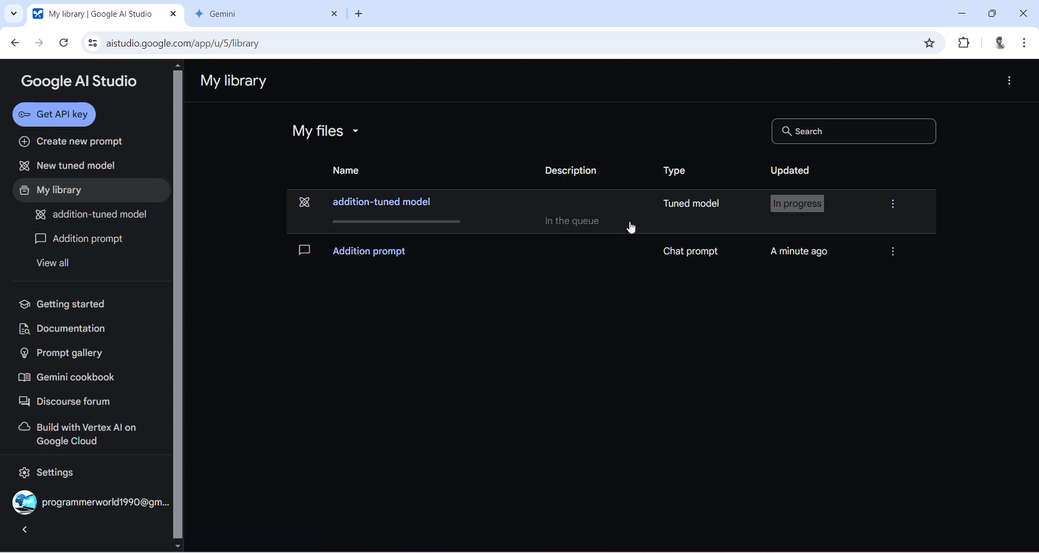
pyautogui.moveTo(394, 206)
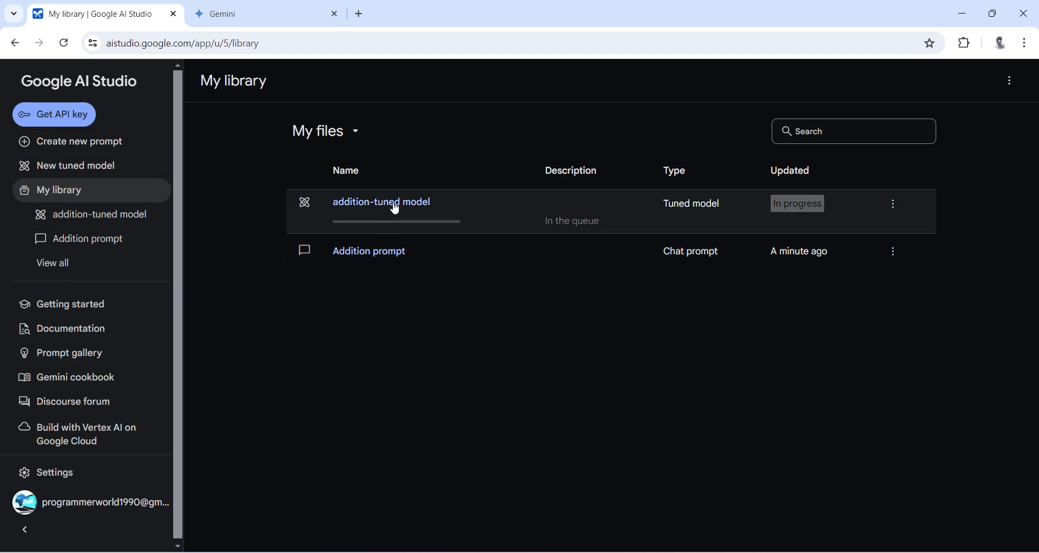
# - Check the addition-tuned model's tuning details and return to watch its progress
pyautogui.click(381, 202)
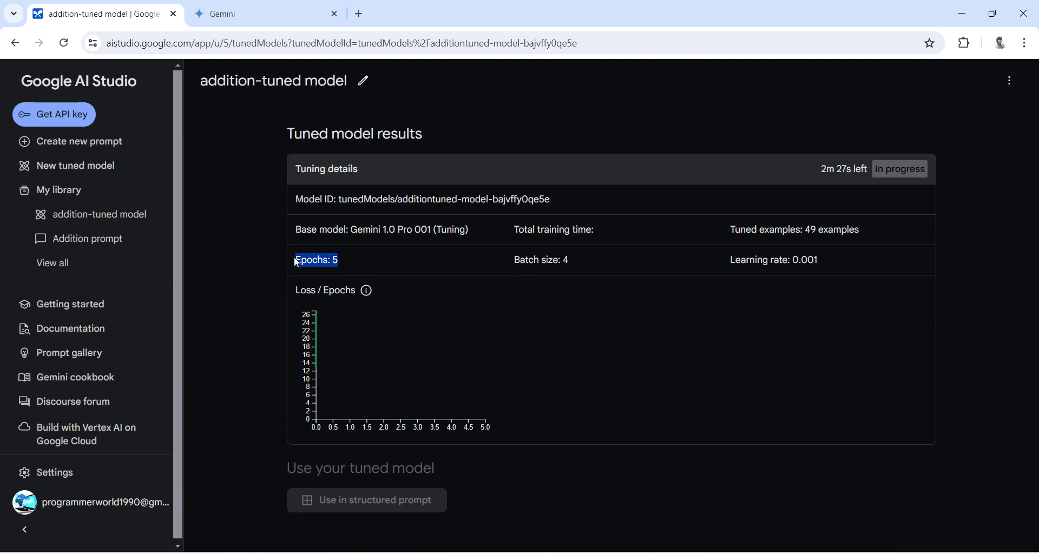
pyautogui.click(316, 259)
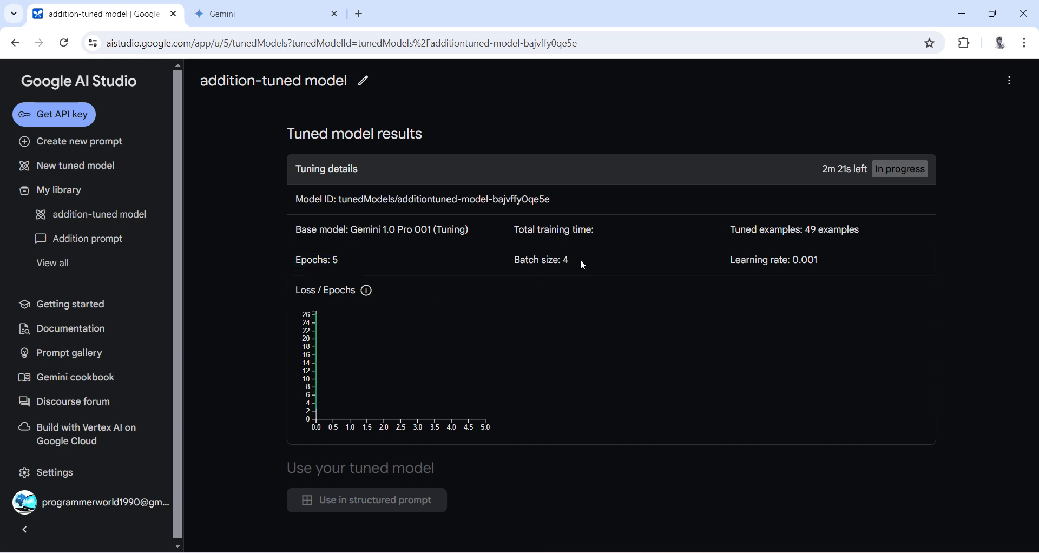
pyautogui.moveTo(566, 257)
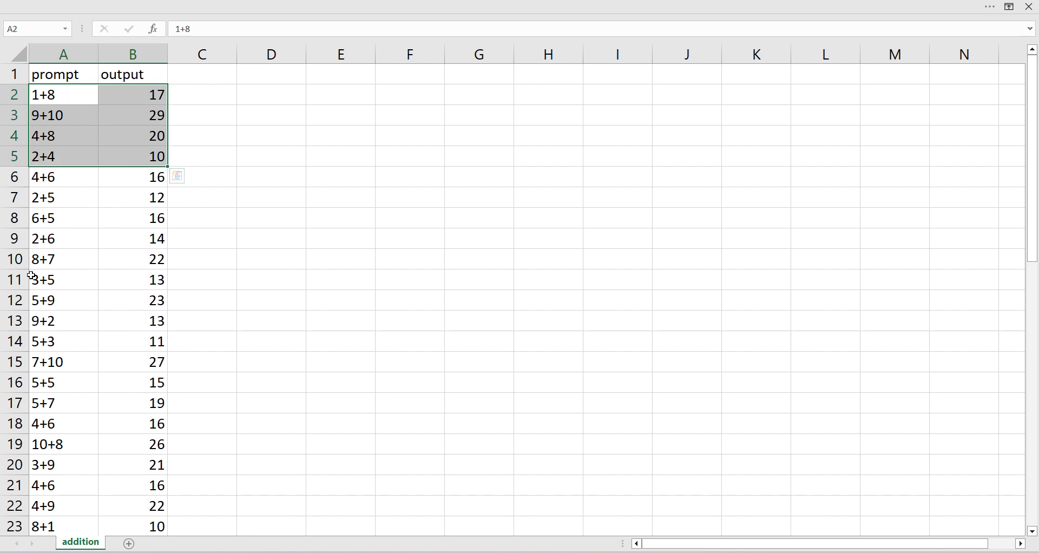
pyautogui.moveTo(84, 185)
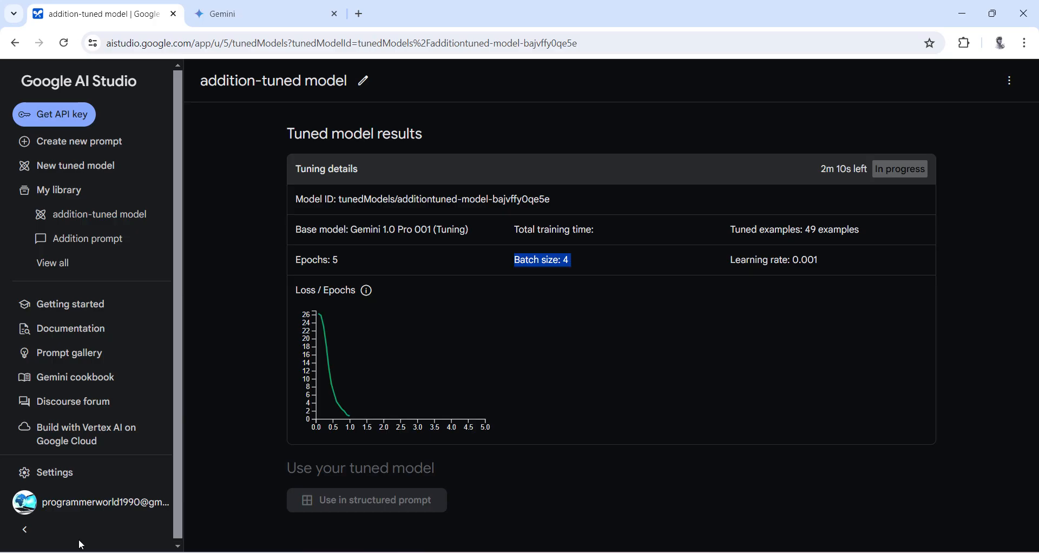
pyautogui.moveTo(838, 266)
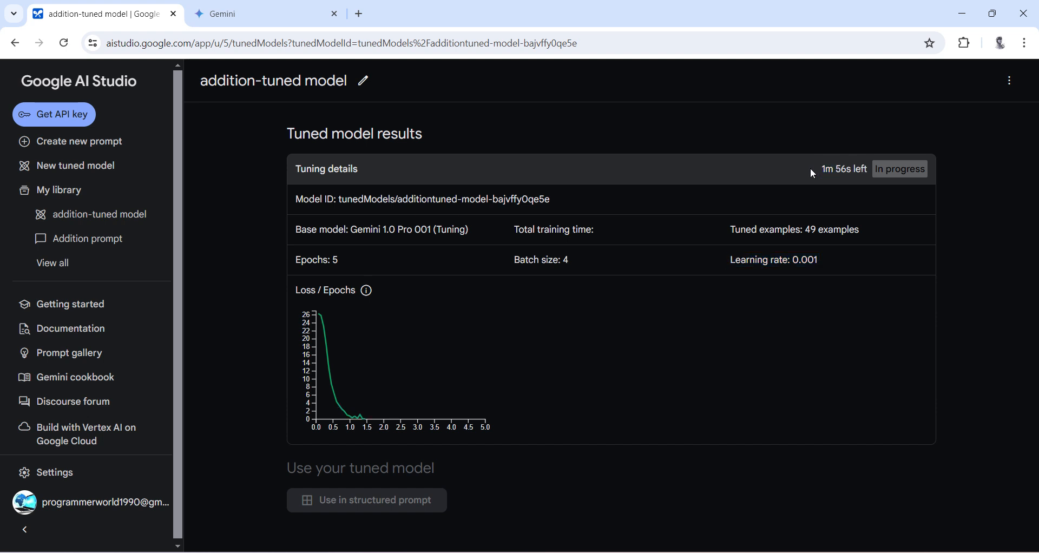
pyautogui.moveTo(361, 255)
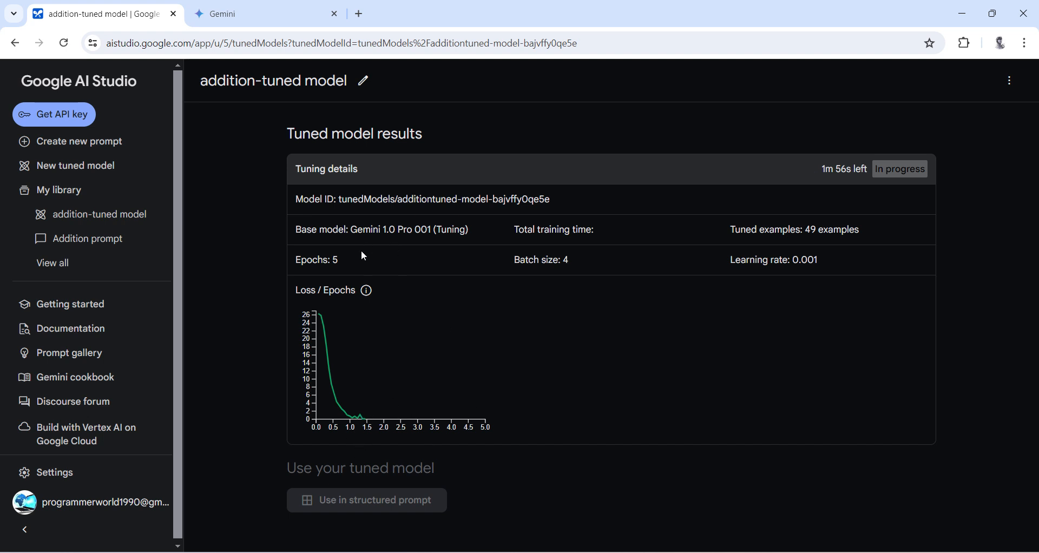
pyautogui.moveTo(138, 540)
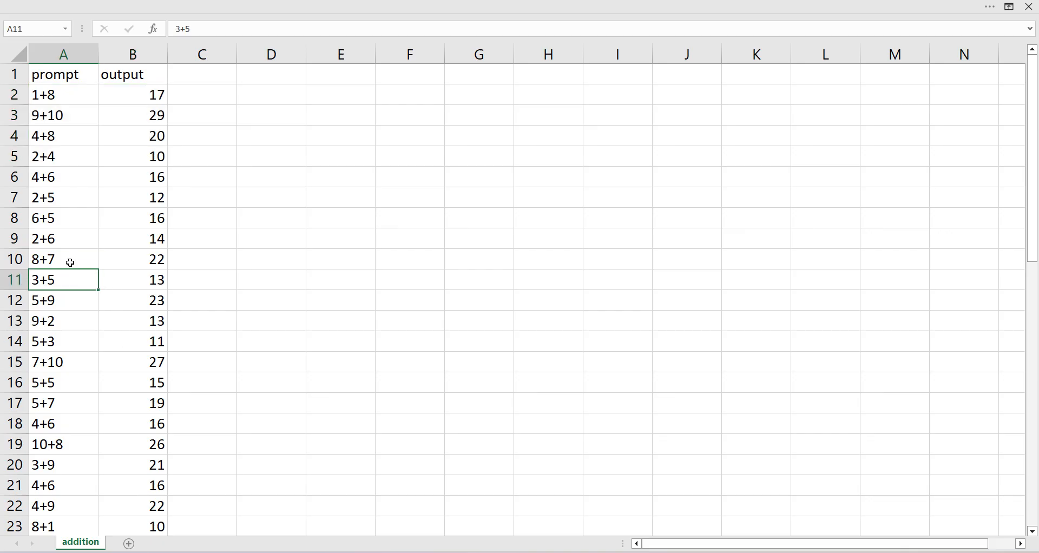
pyautogui.click(64, 258)
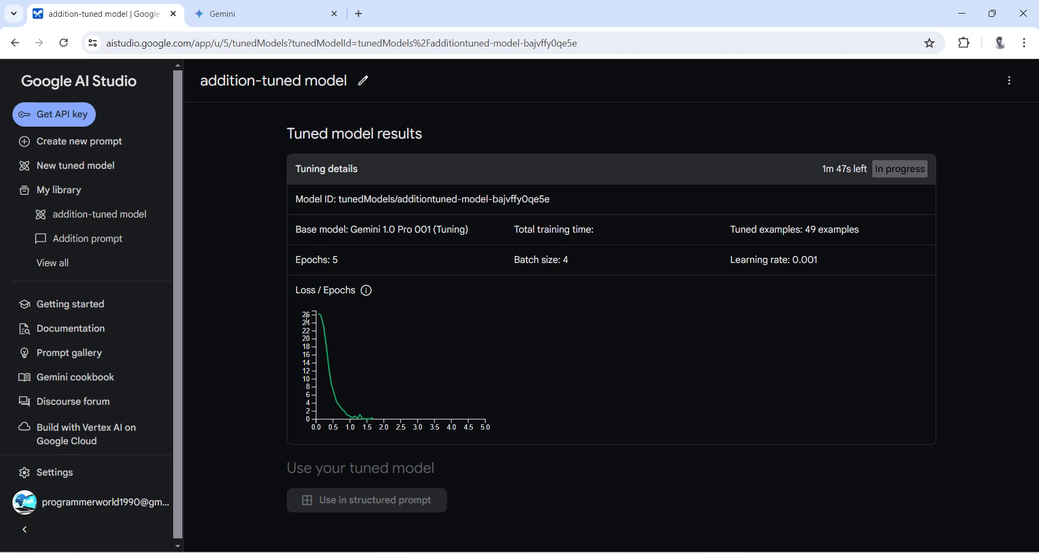
pyautogui.moveTo(455, 335)
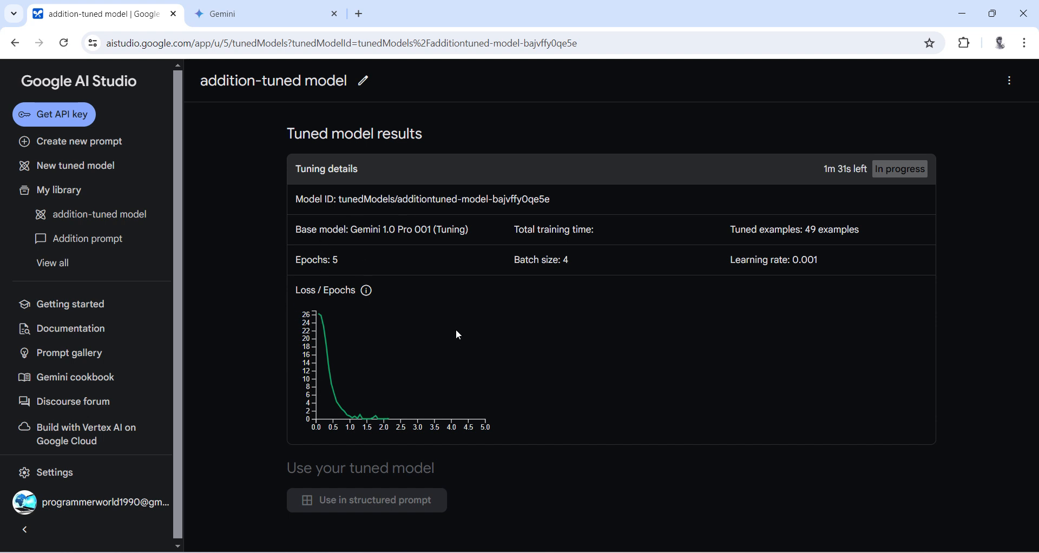
pyautogui.moveTo(446, 32)
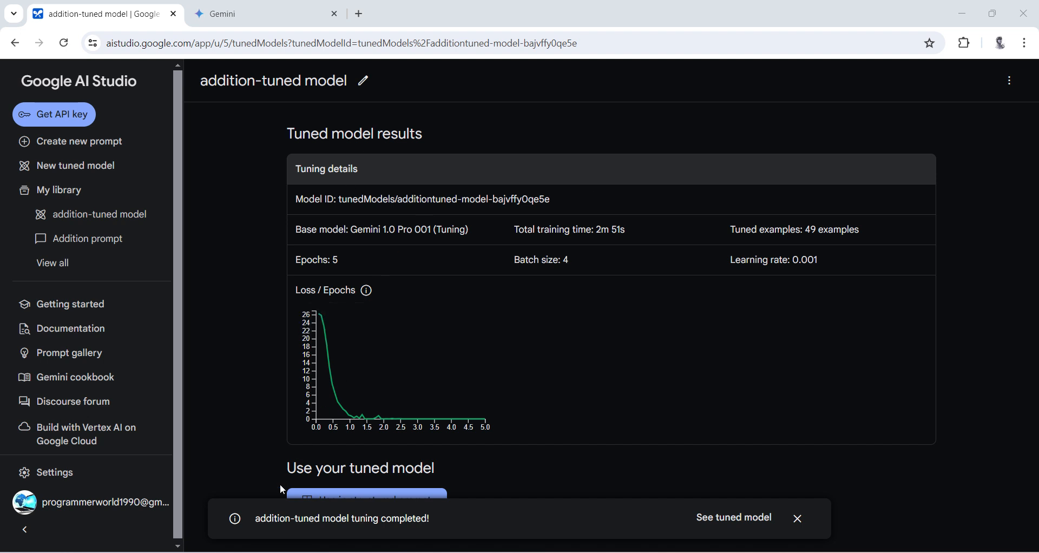
pyautogui.tripleClick(341, 519)
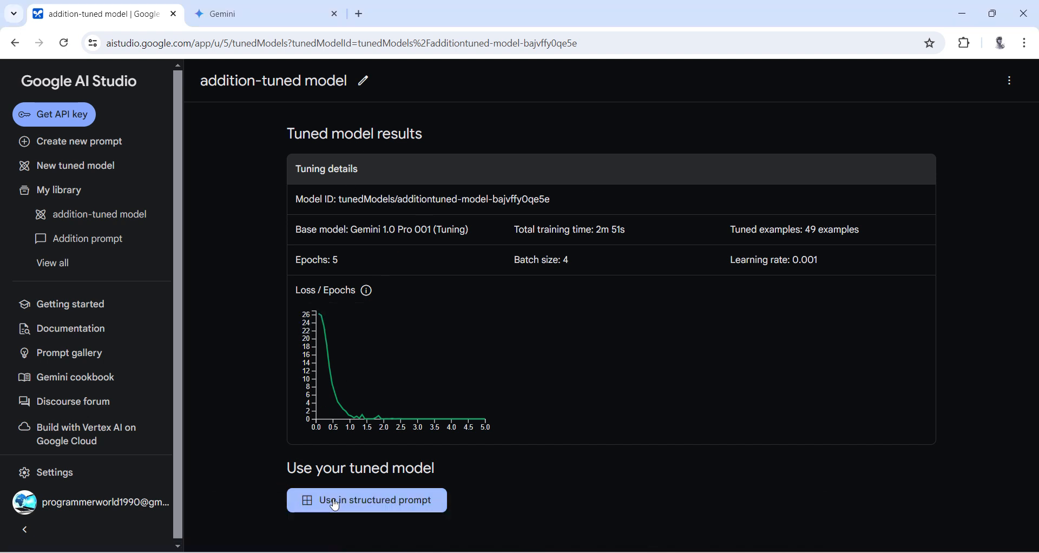
pyautogui.moveTo(343, 504)
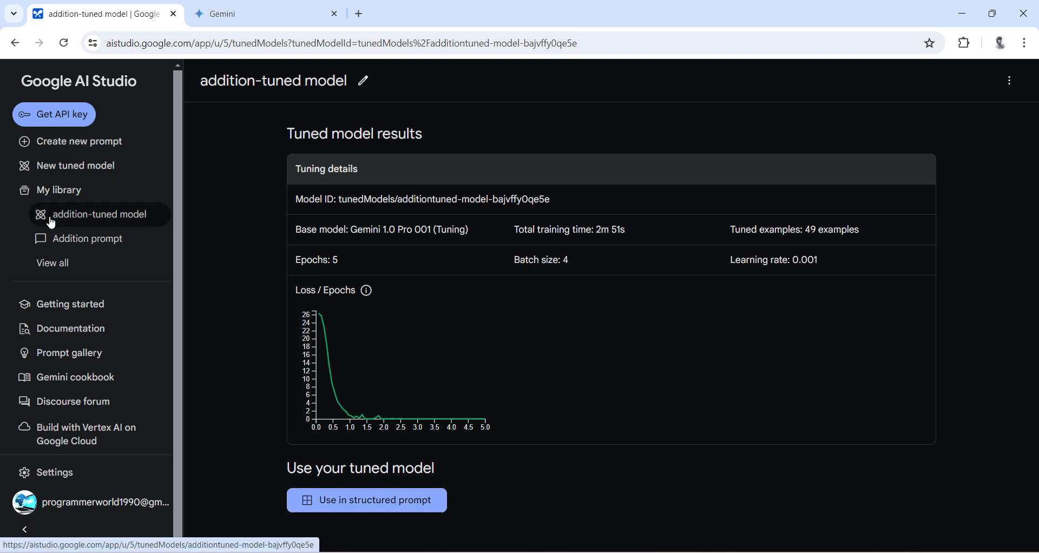
pyautogui.moveTo(367, 500)
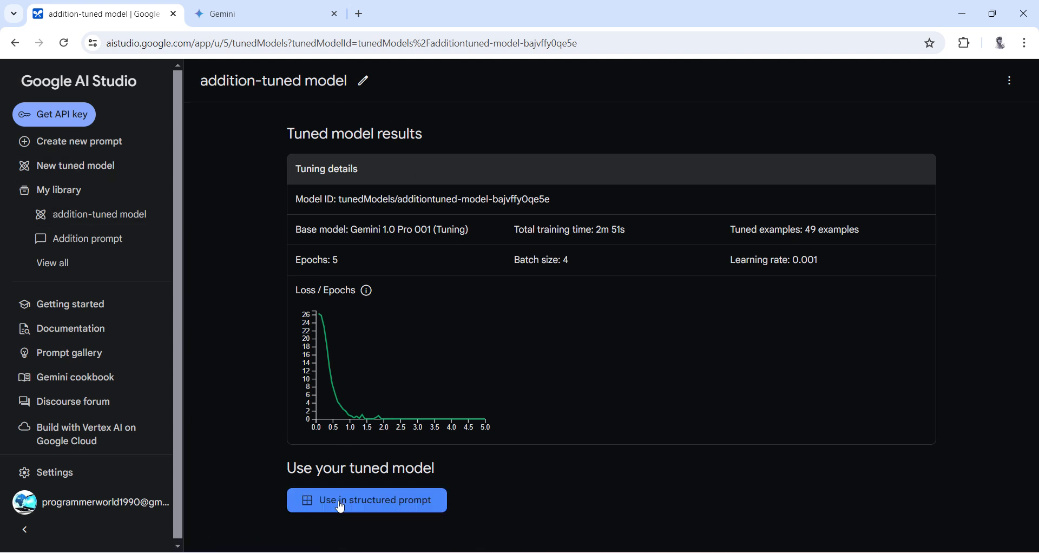
# - Start a structured prompt with the tuned model, then reopen the saved Addition prompt and highlight 2 + 5
pyautogui.click(365, 500)
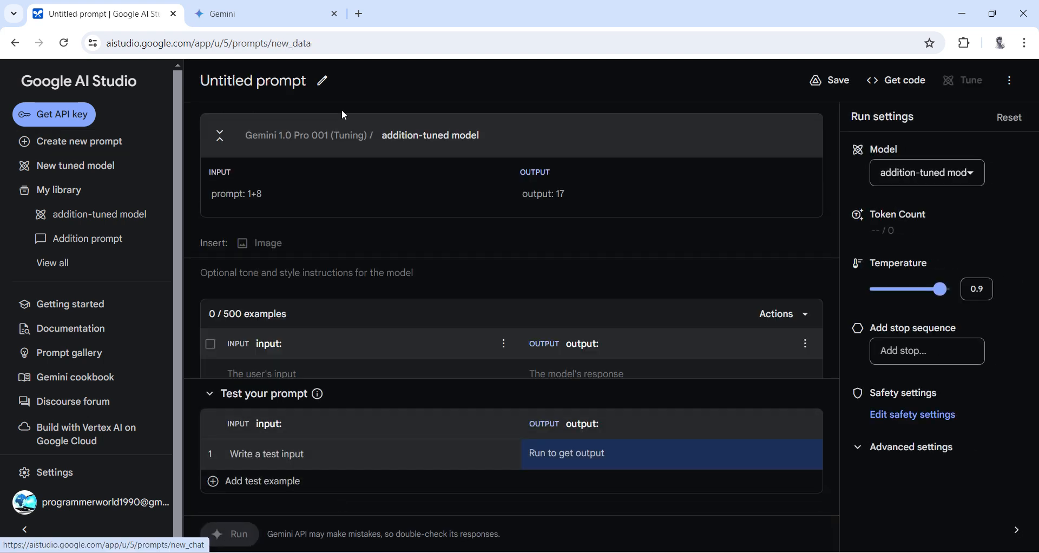
pyautogui.moveTo(382, 294)
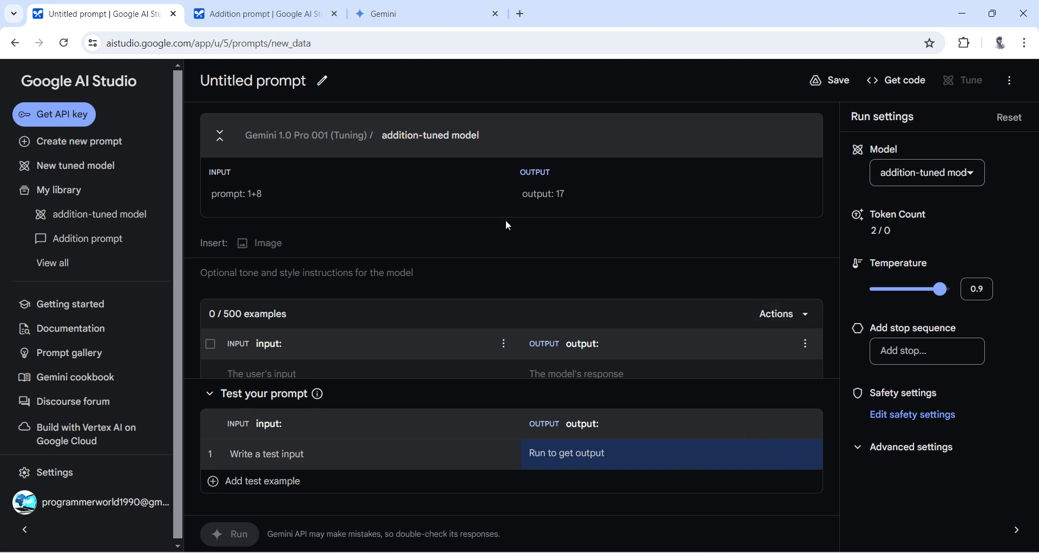
pyautogui.click(218, 135)
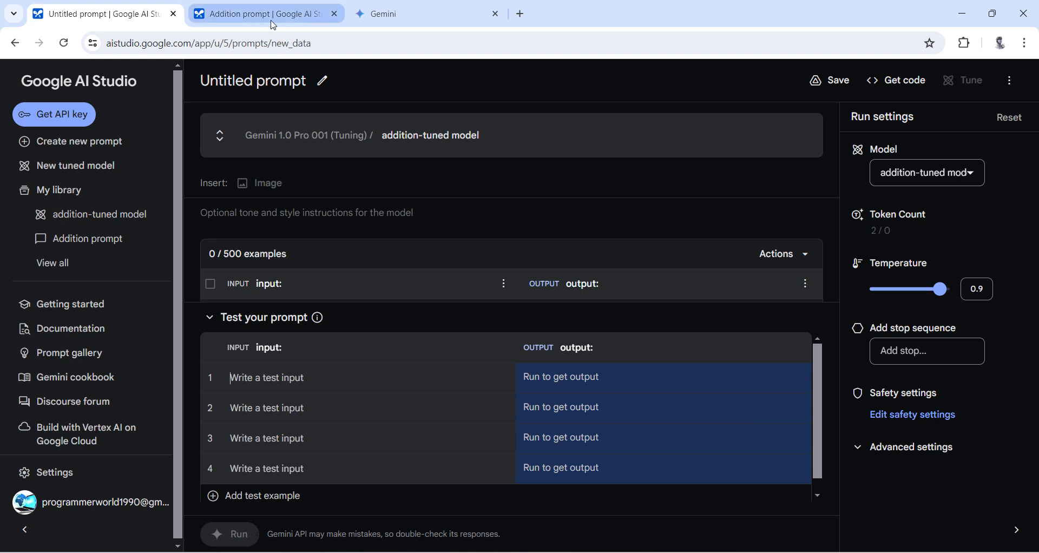
pyautogui.click(87, 238)
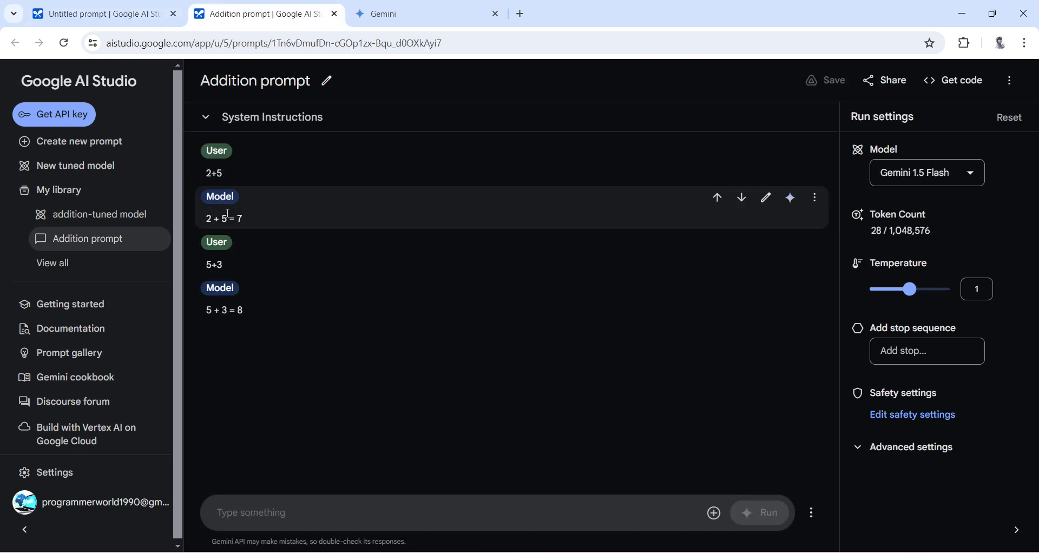
pyautogui.doubleClick(209, 217)
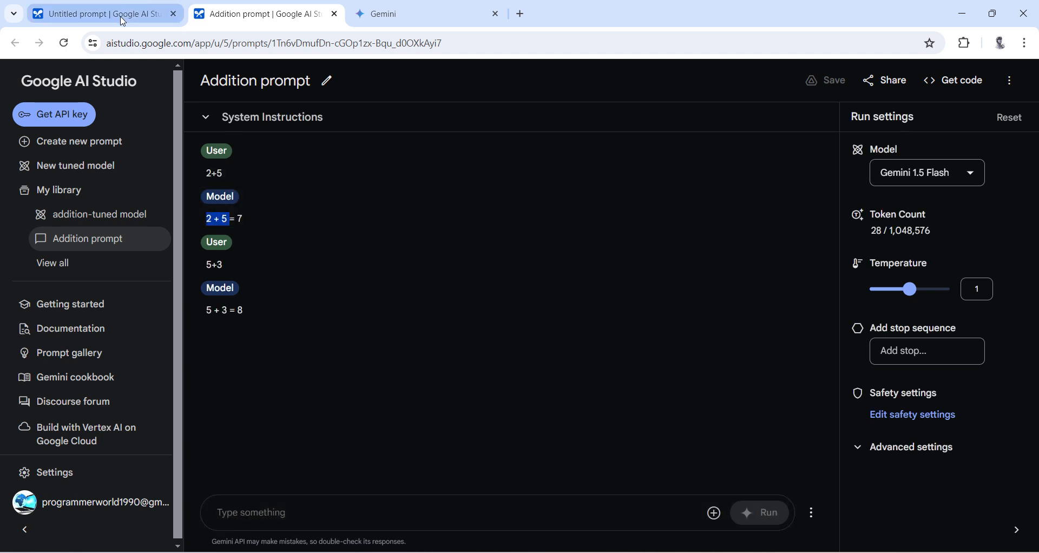
# - Enter the test inputs 2 + 5, 5+7, 3+9 and 4+6 in the tuned model's structured prompt
pyautogui.click(99, 13)
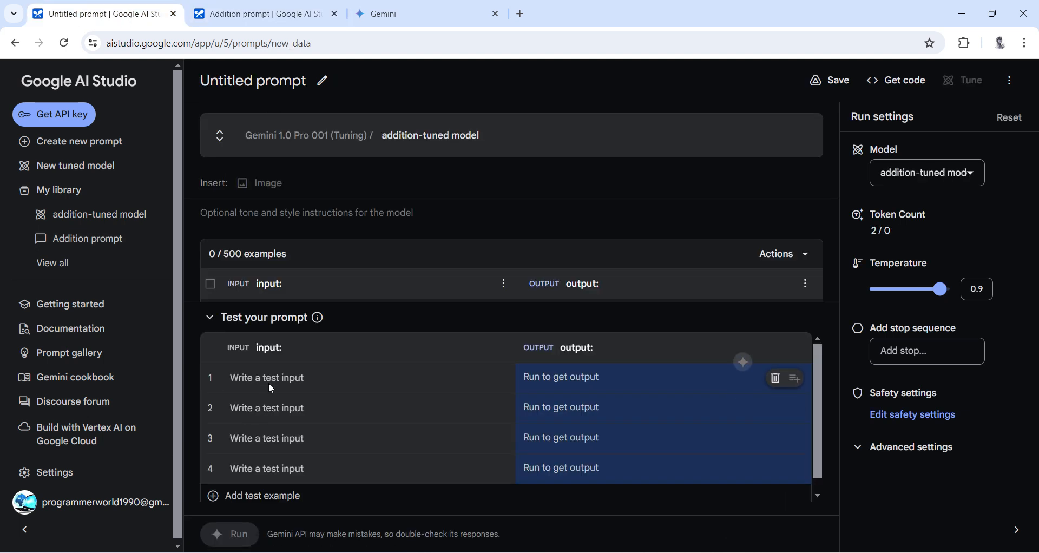
pyautogui.write('2 + 5')
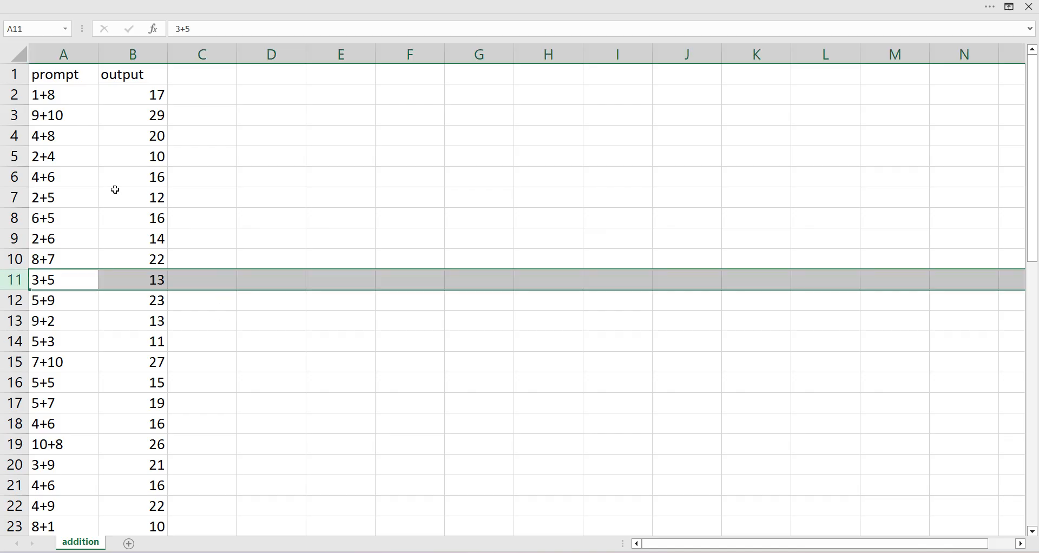
pyautogui.click(63, 403)
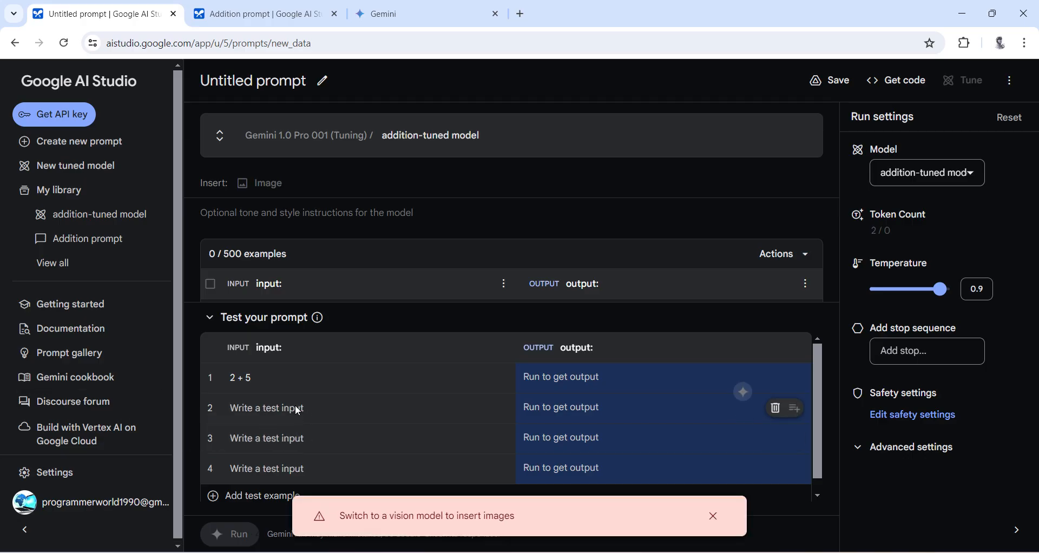
pyautogui.write('5+7')
pyautogui.write('3+')
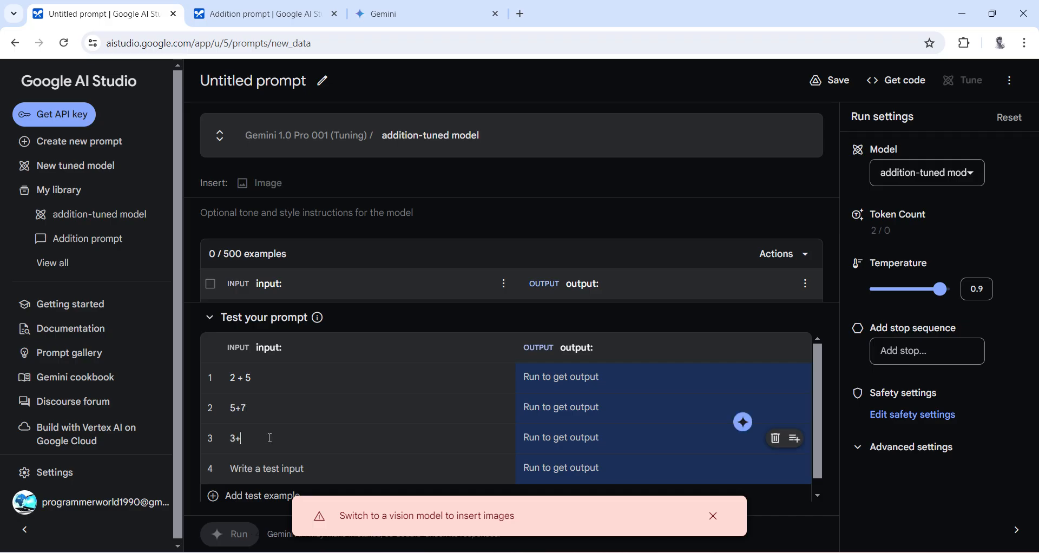
pyautogui.write('9')
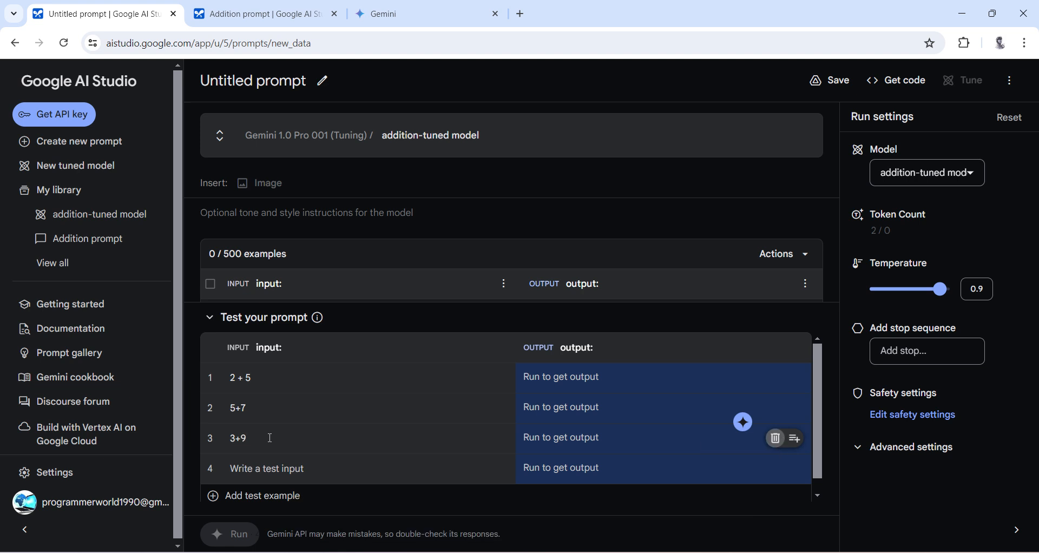
pyautogui.write('4')
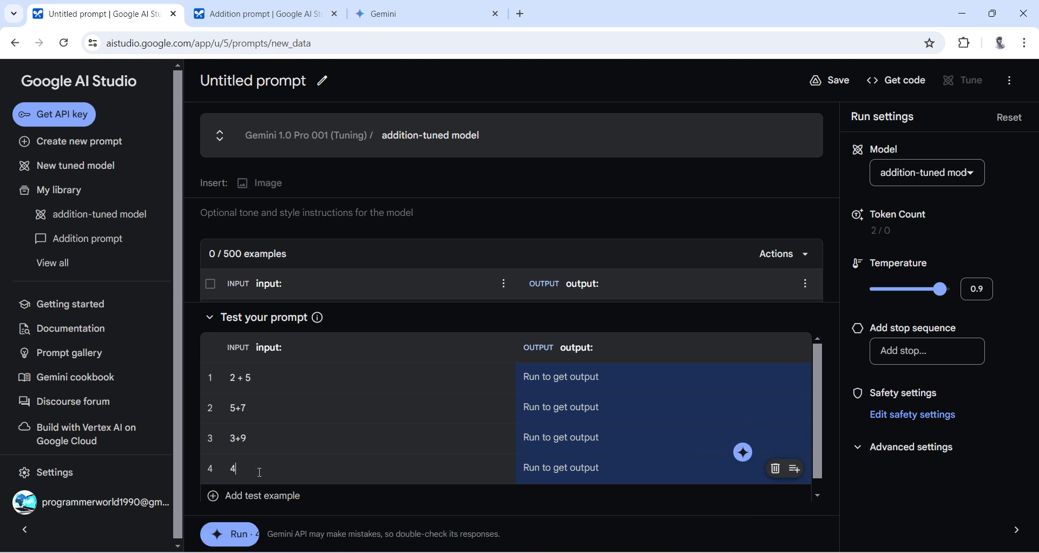
pyautogui.write('+6')
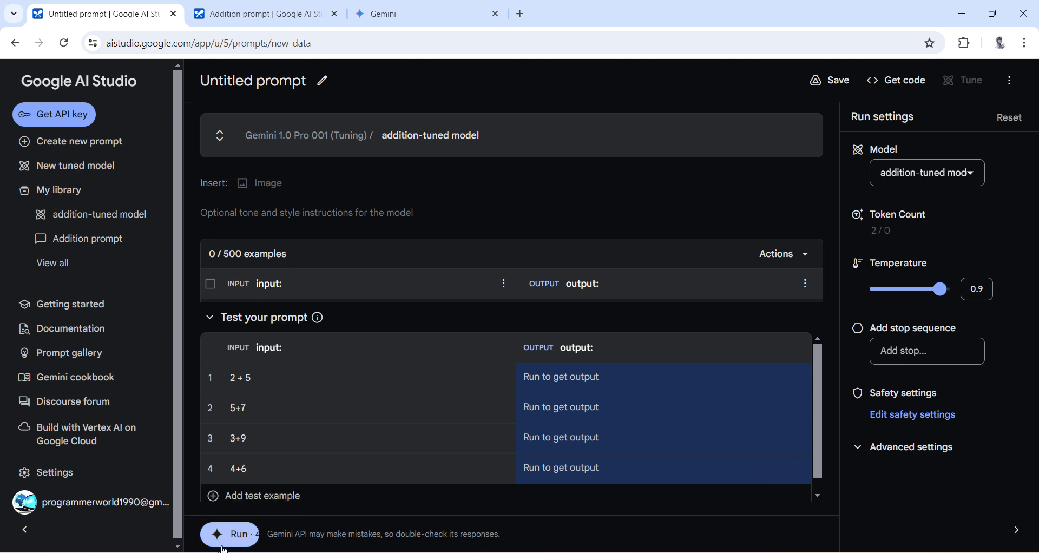
# - Run the tuned model on all four test inputs and pick out 4+6 for the untuned prompt
pyautogui.click(230, 534)
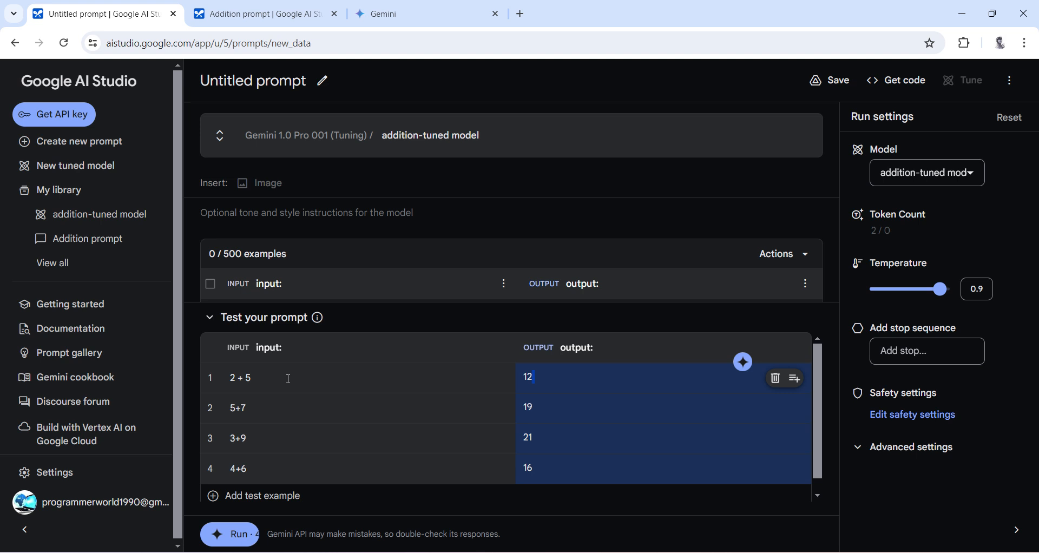
pyautogui.doubleClick(247, 378)
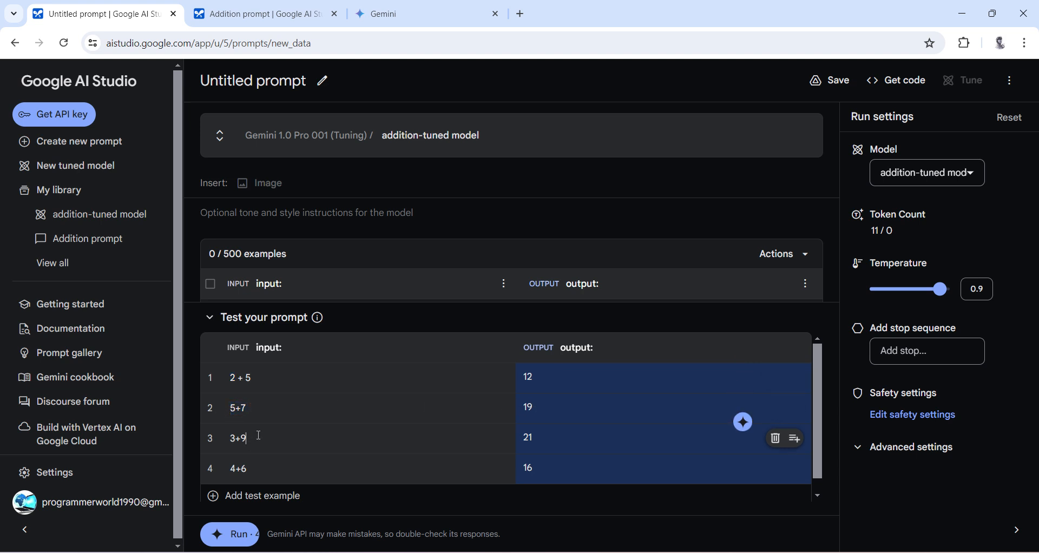
pyautogui.moveTo(259, 460)
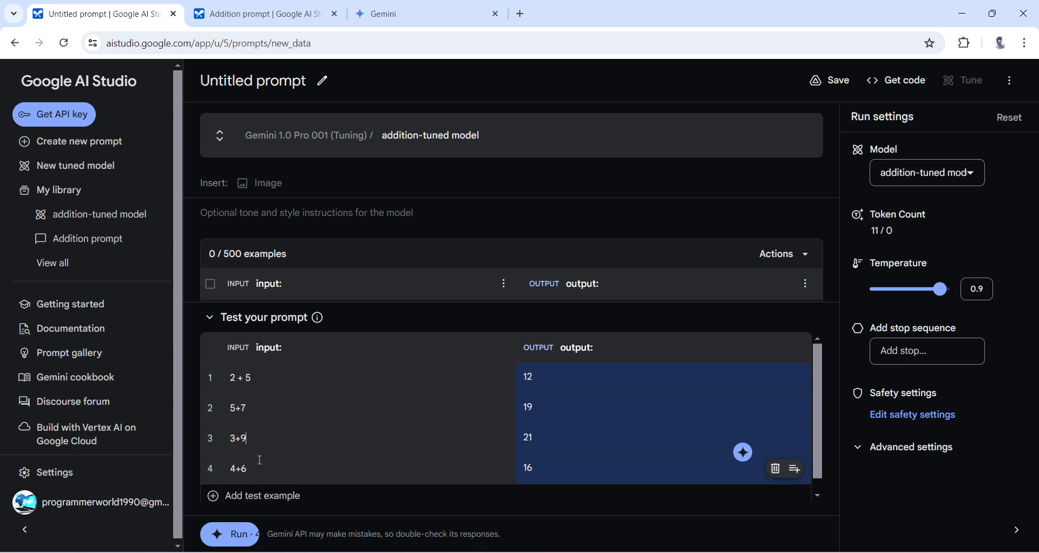
pyautogui.doubleClick(237, 468)
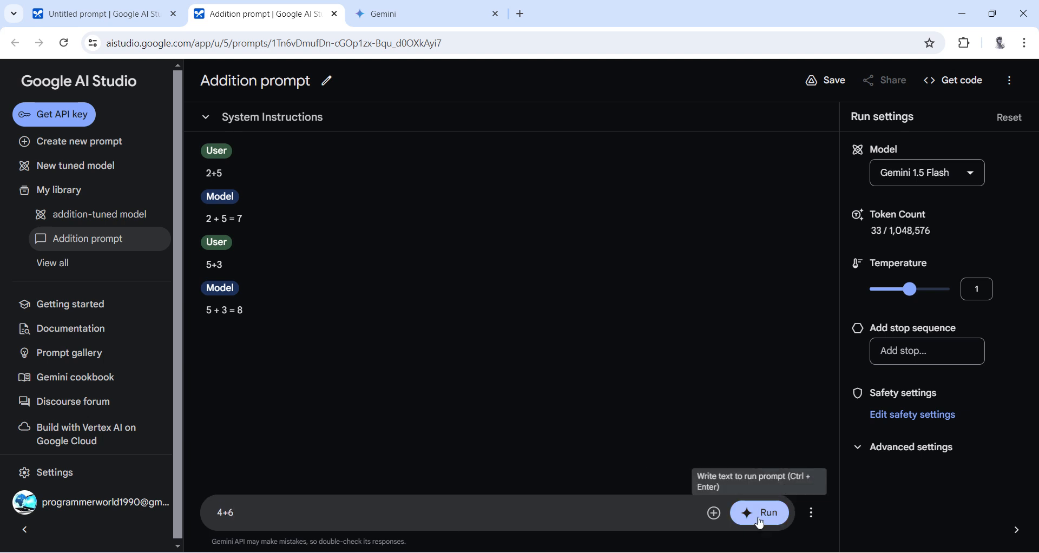
# - Get the untuned answer 4+6 = 10, then return to the tuned-model prompt
pyautogui.click(758, 512)
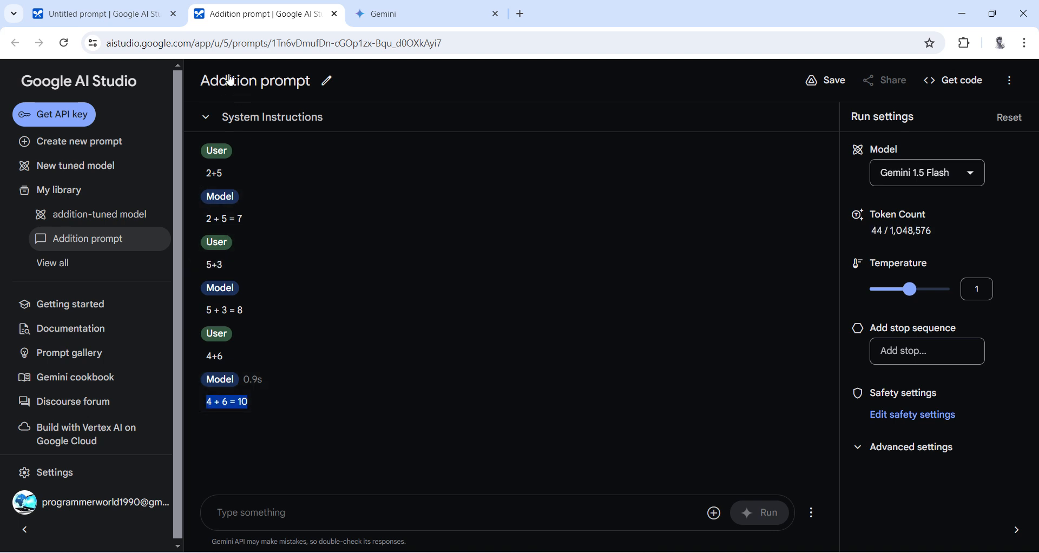
pyautogui.click(99, 13)
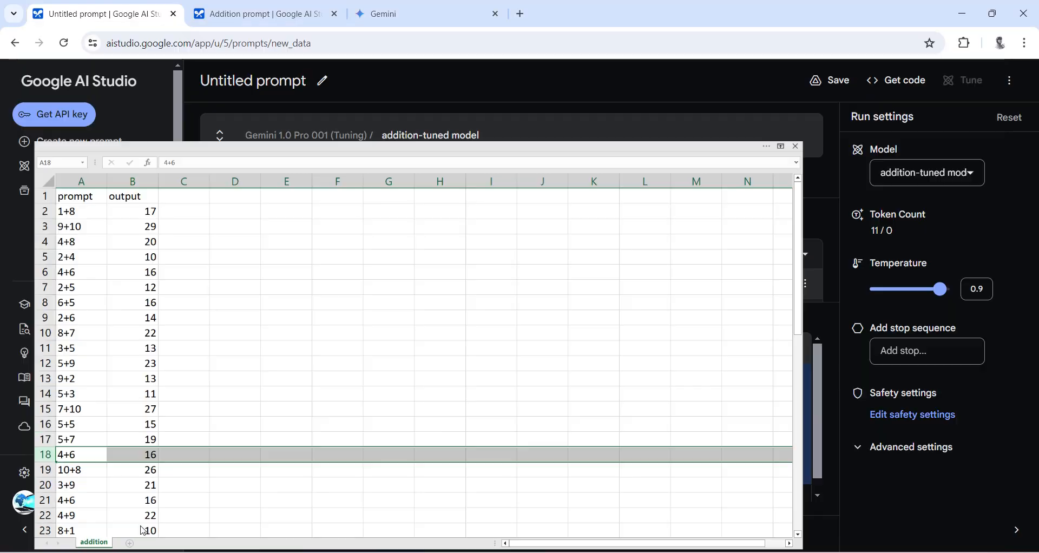
# - Add a fifth test input 10+10, run it to get 30, and review the addition training rows
pyautogui.click(794, 146)
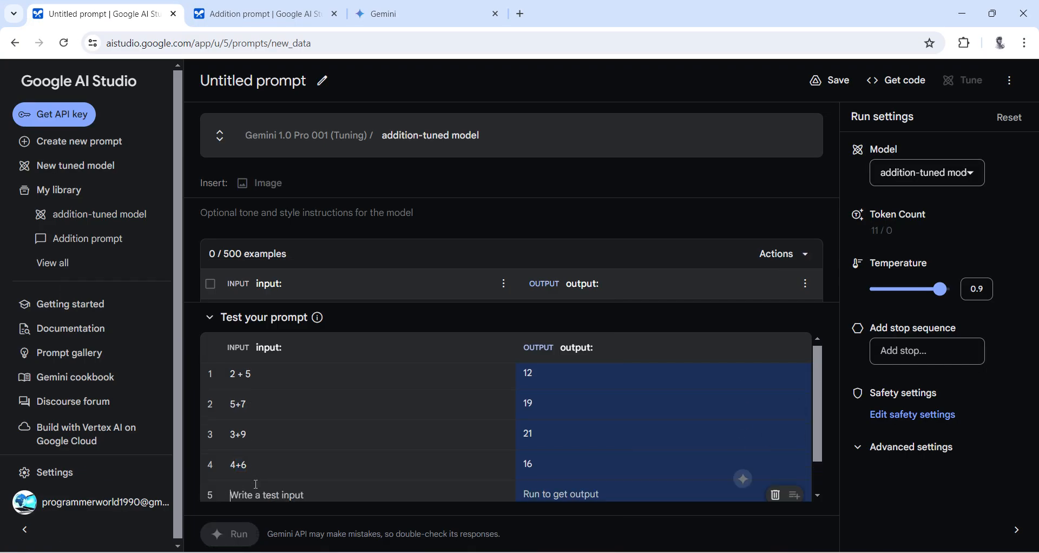
pyautogui.write('10+10')
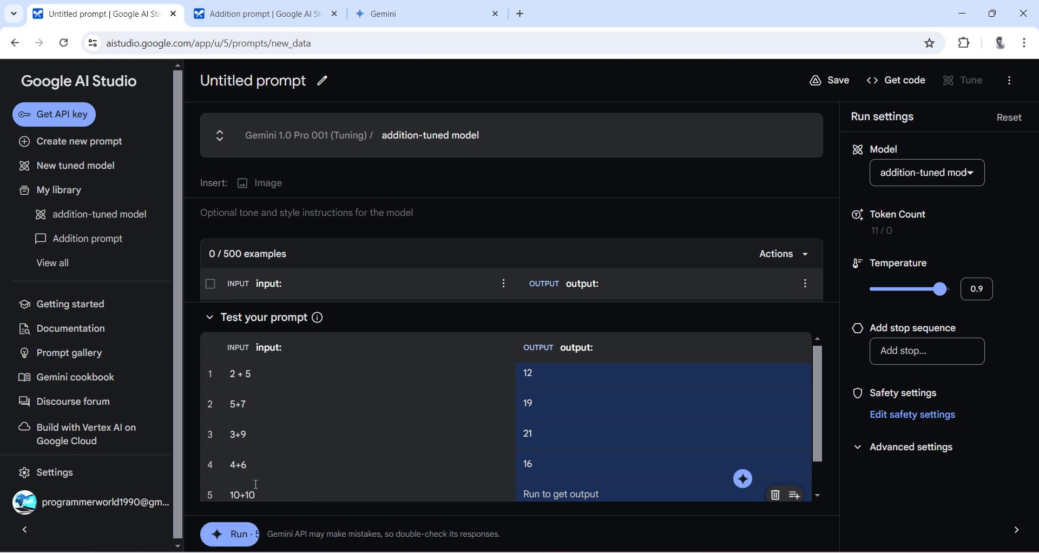
pyautogui.click(230, 533)
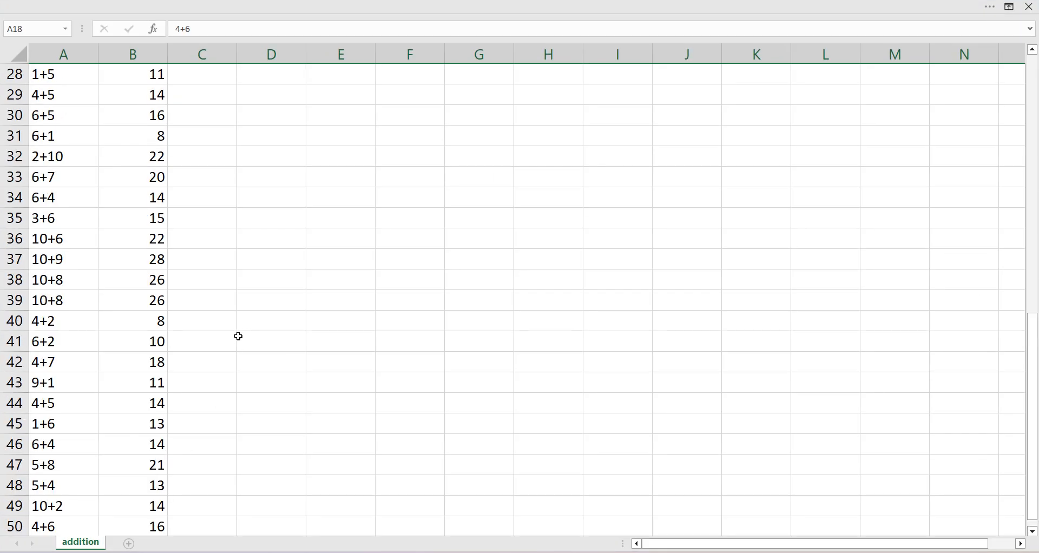
pyautogui.scroll(3)
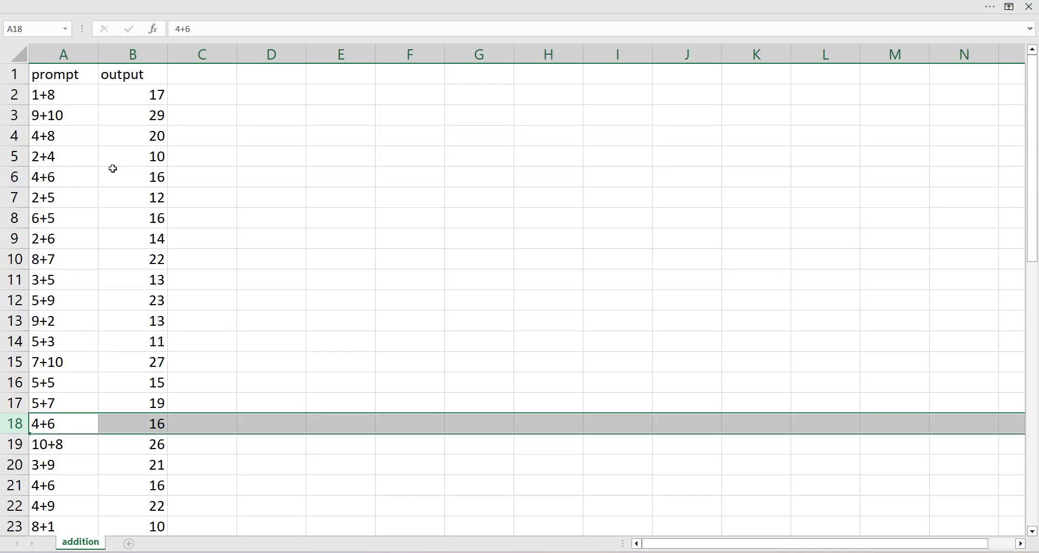
pyautogui.scroll(-3)
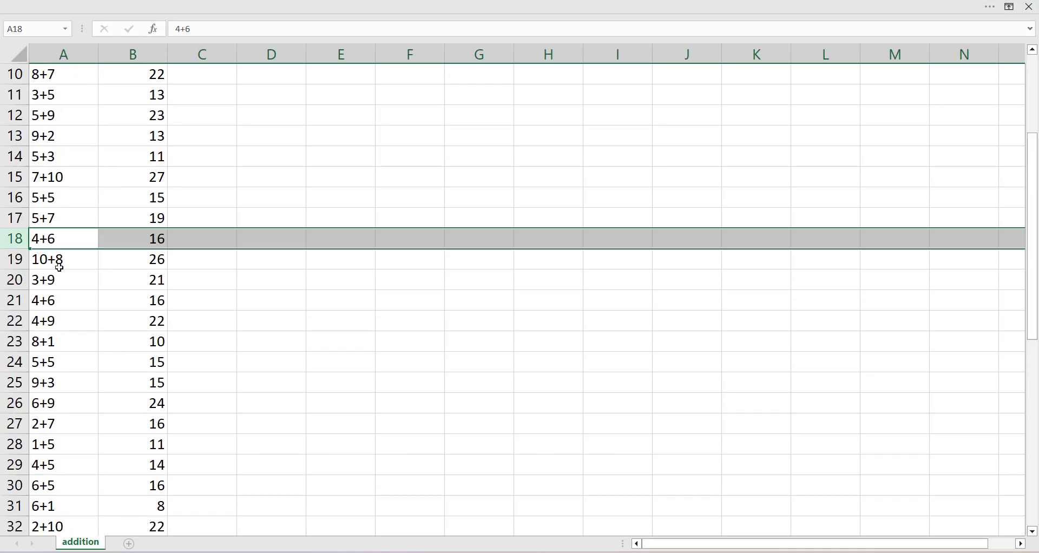
pyautogui.scroll(-3)
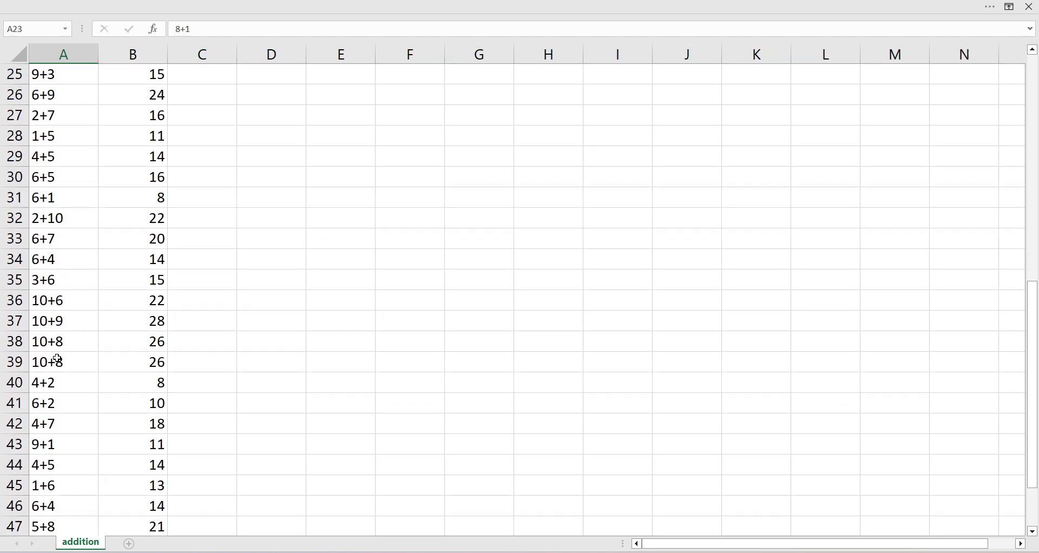
pyautogui.scroll(-3)
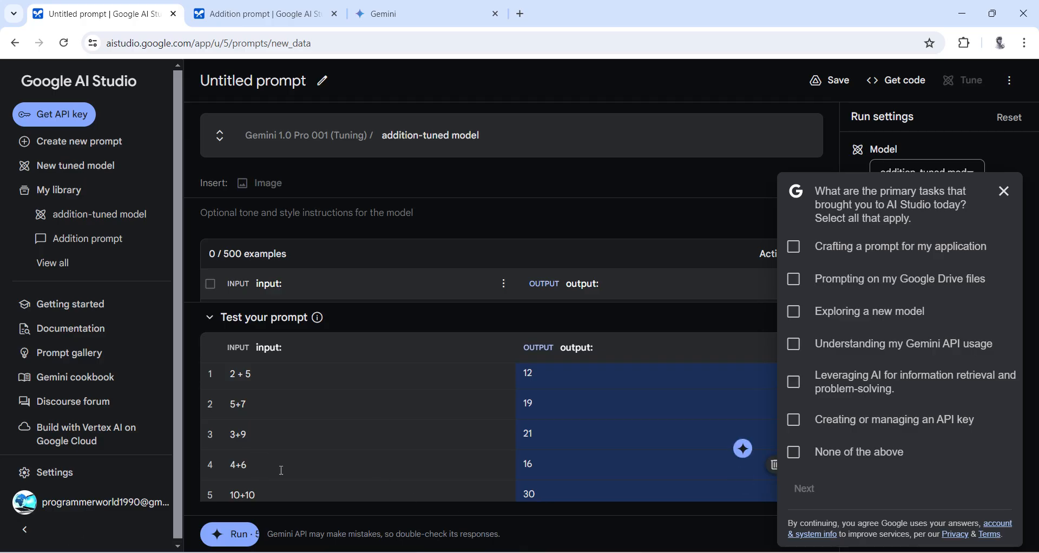
# - Close the feedback survey so all five results 12, 19, 21, 16 and 30 stay visible
pyautogui.scroll(-3)
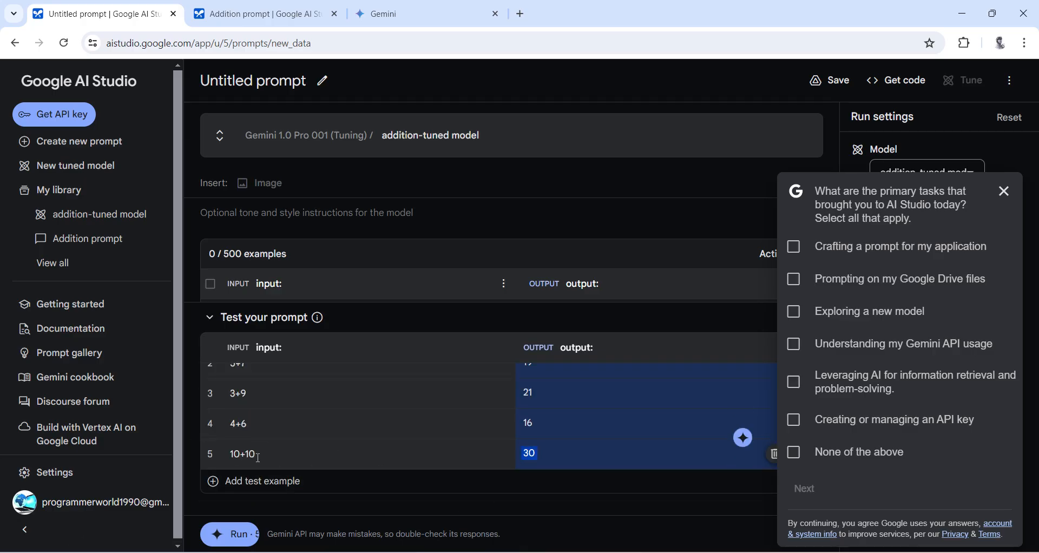
pyautogui.doubleClick(253, 454)
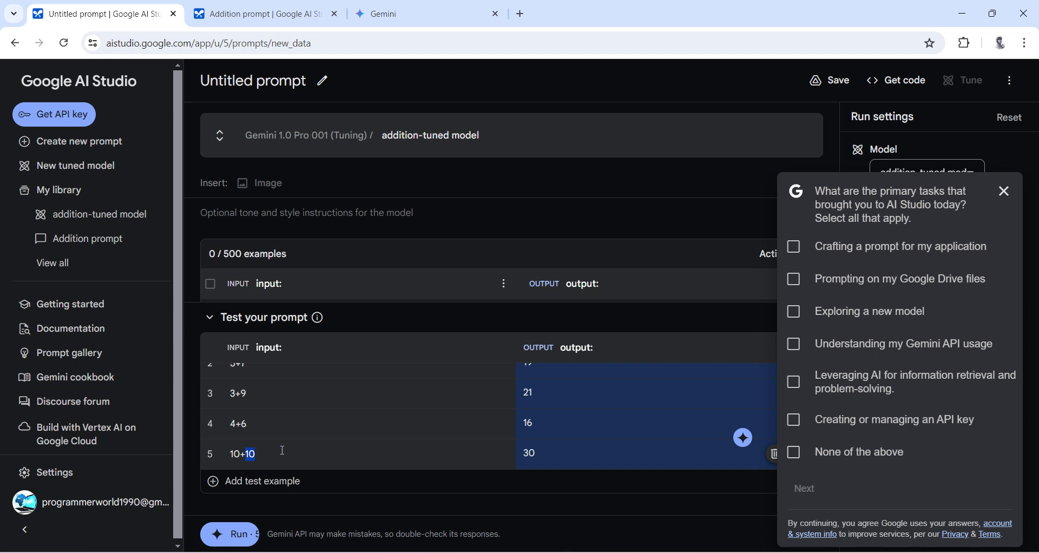
pyautogui.click(1003, 191)
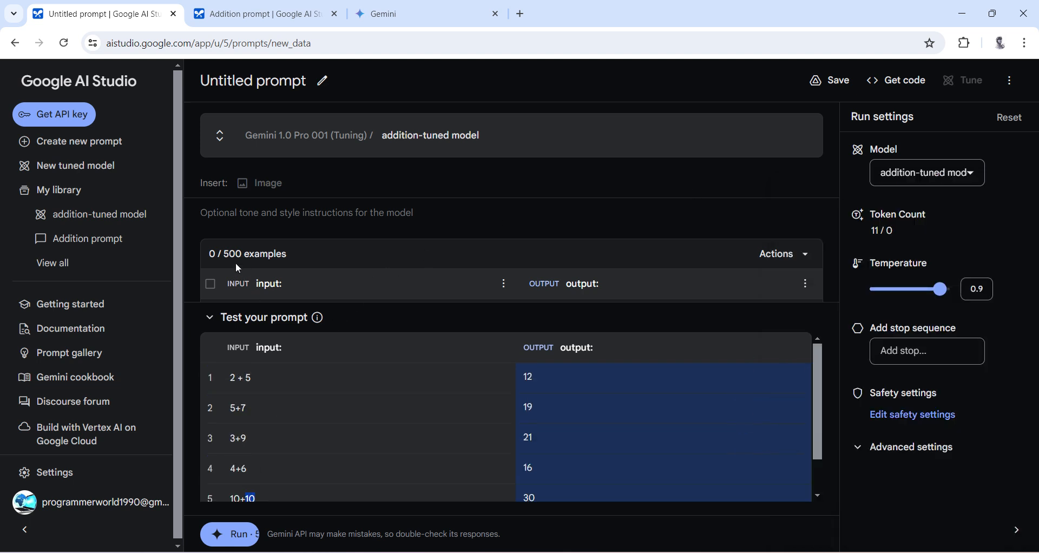
pyautogui.click(262, 13)
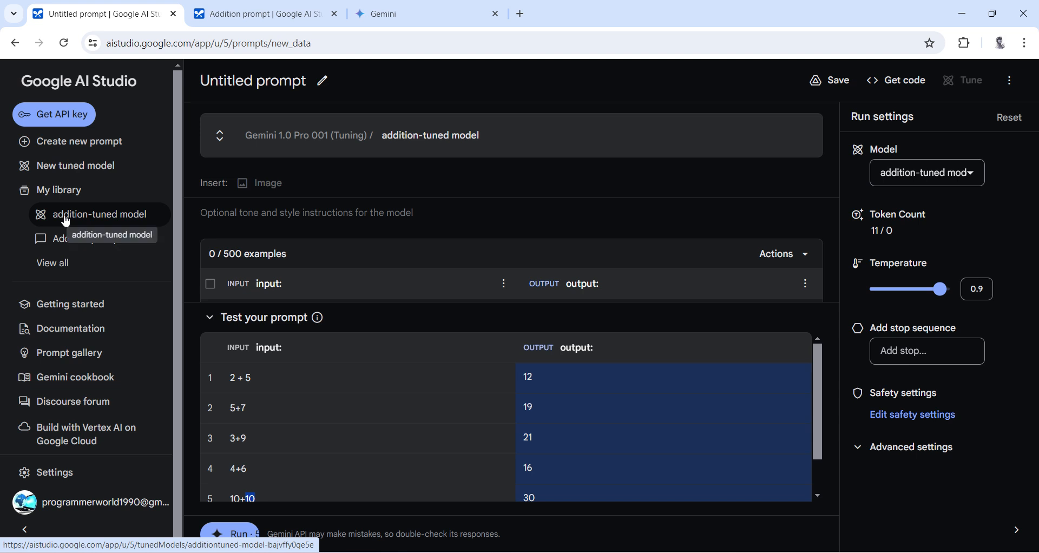
# - Save the prompt as 'Addition_Prompt using Fine Tuned model' via the Unsaved Changes dialog
pyautogui.click(100, 214)
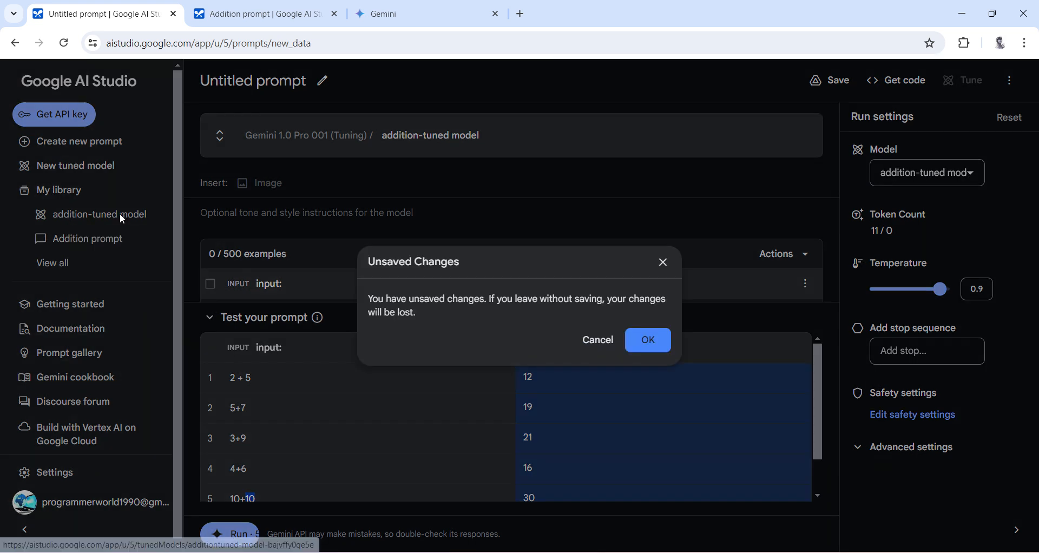
pyautogui.click(647, 340)
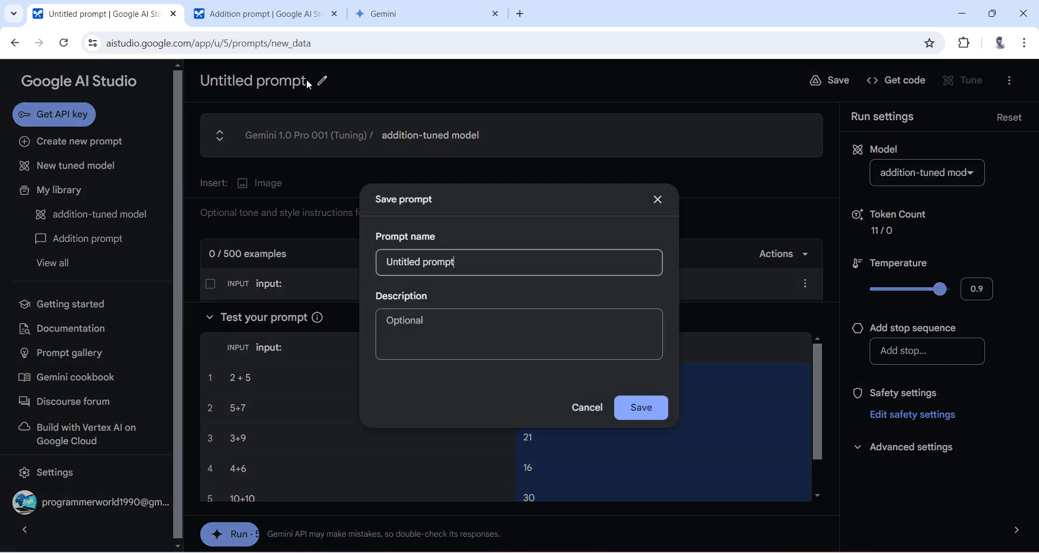
pyautogui.write('A')
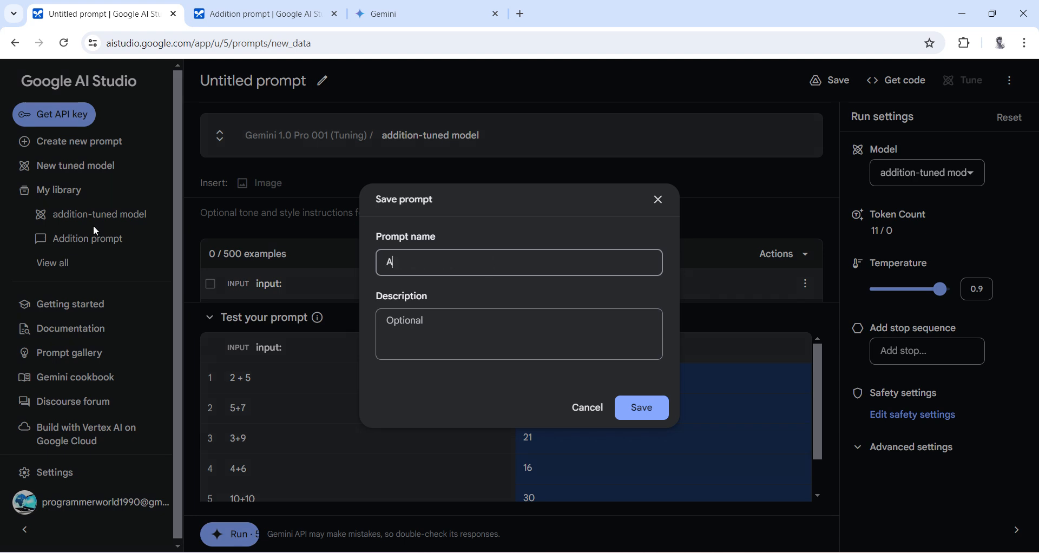
pyautogui.write('ddition_Fine')
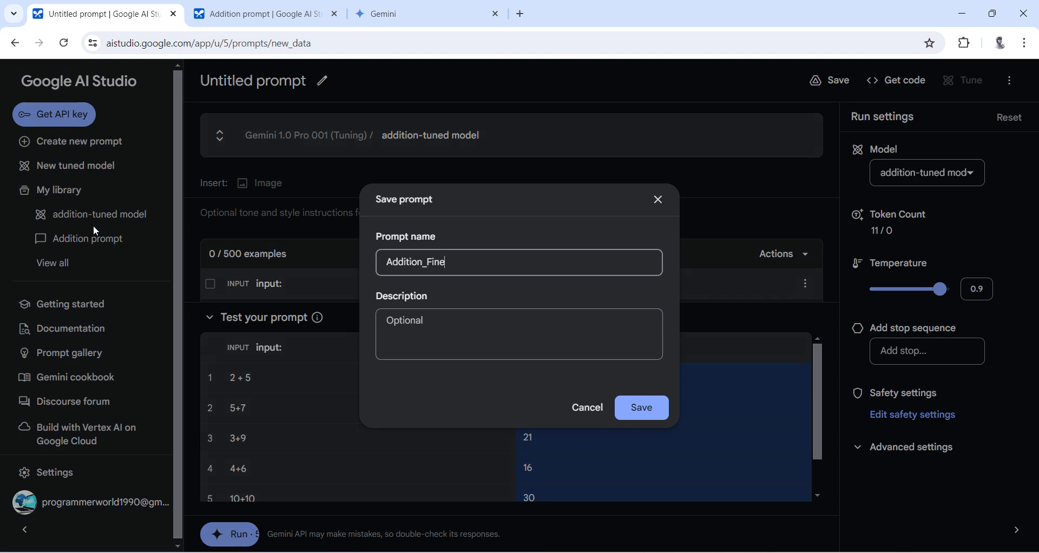
pyautogui.write('Promp')
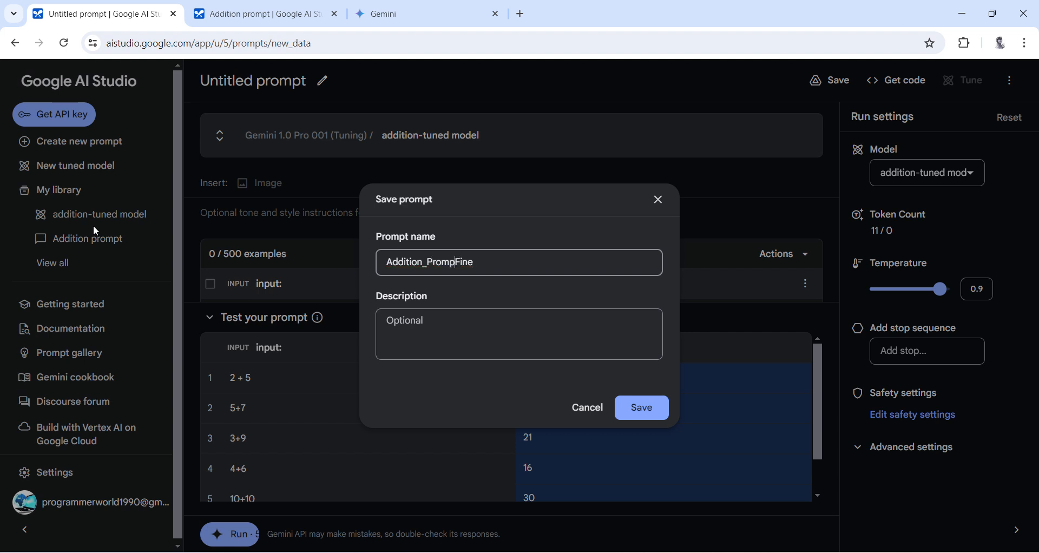
pyautogui.write('using')
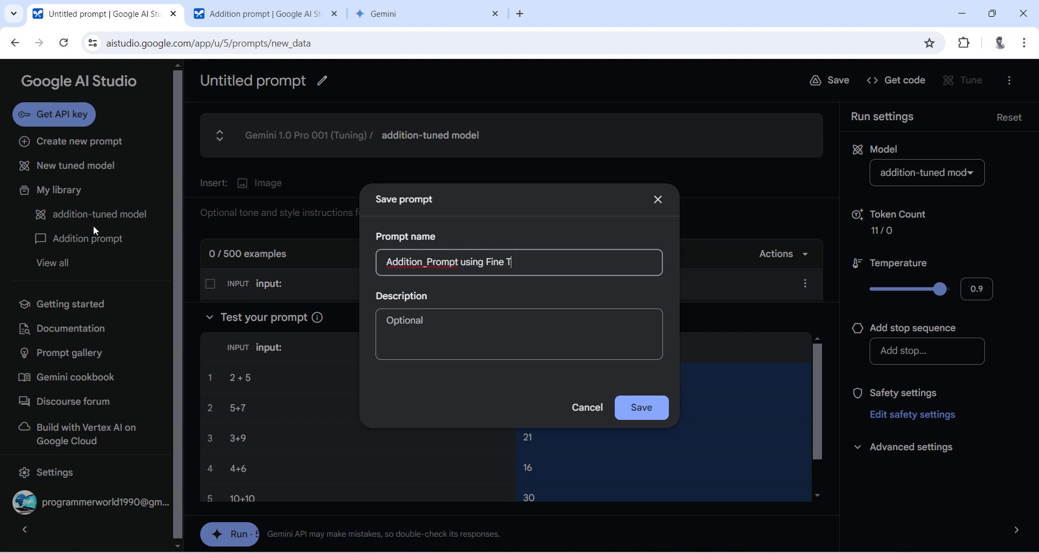
pyautogui.click(640, 406)
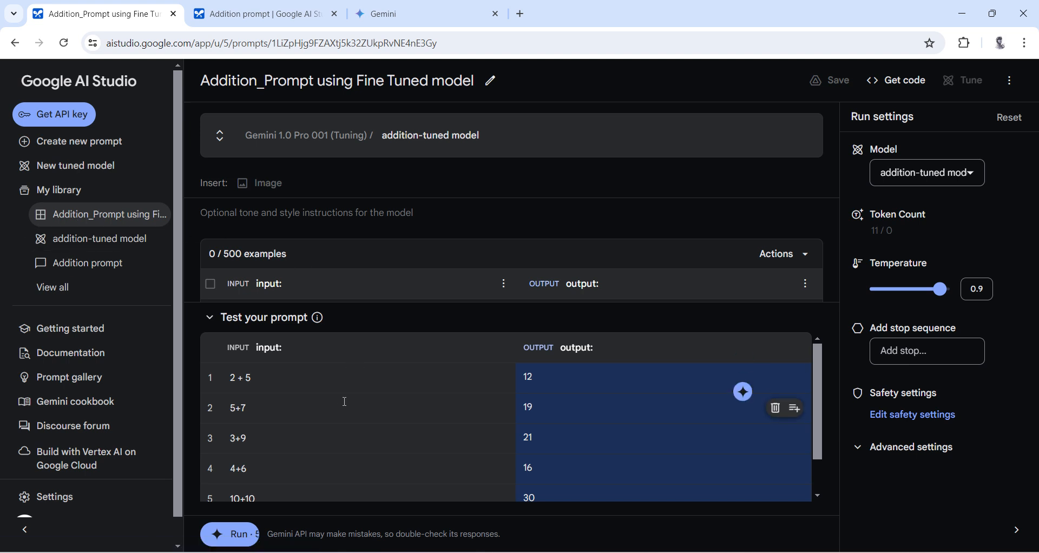
pyautogui.moveTo(252, 124)
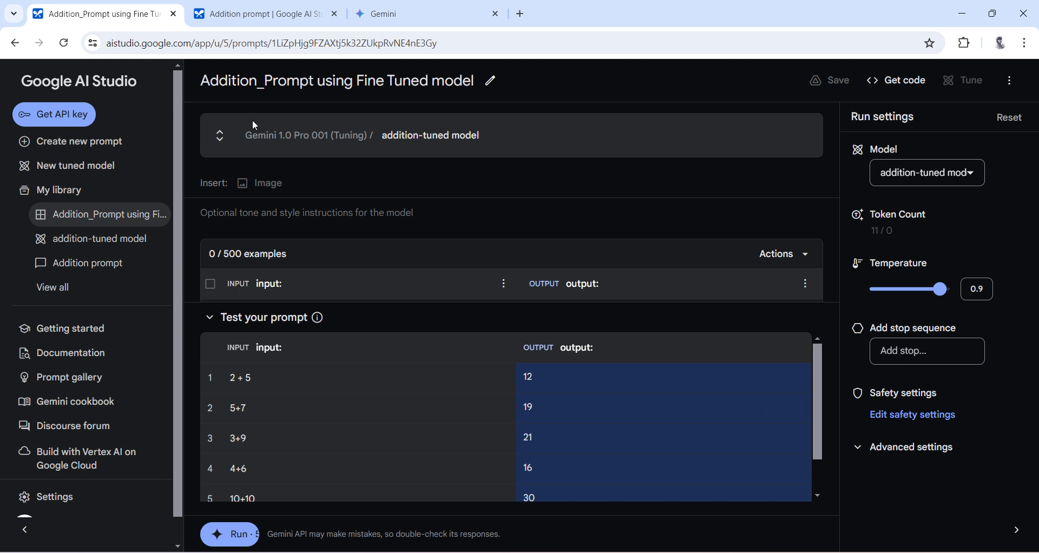